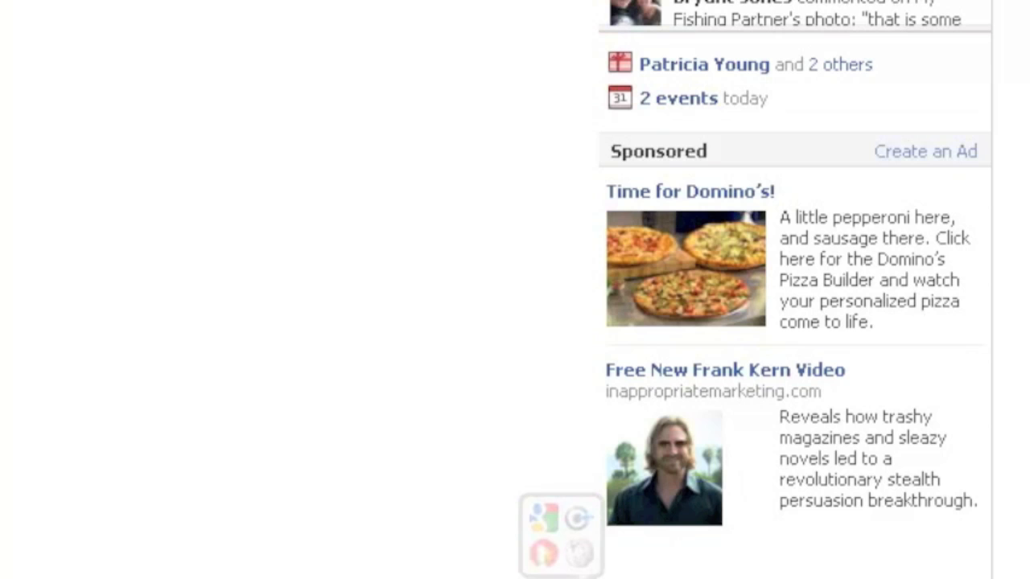
mouse_move(443, 571)
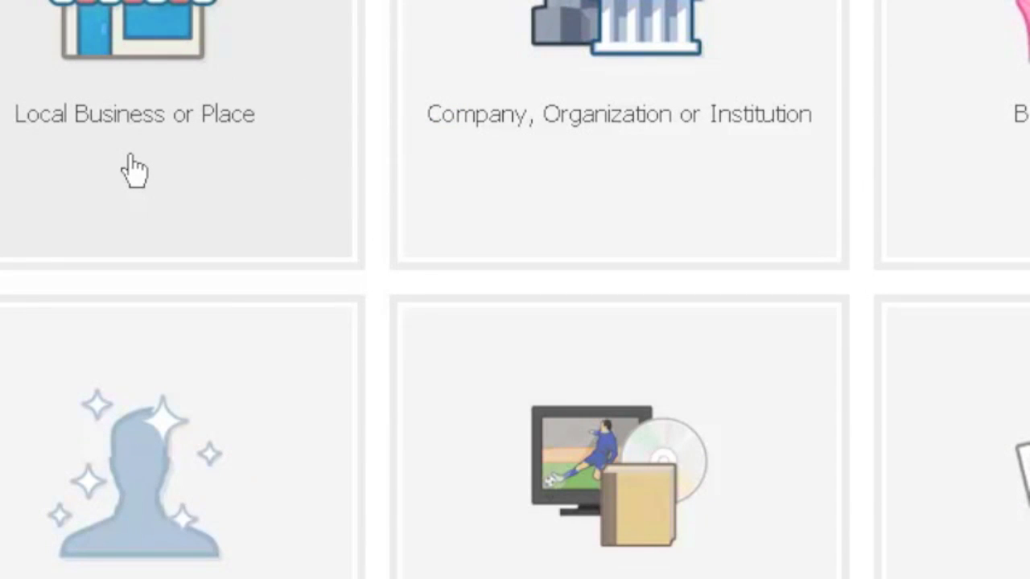
mouse_move(140, 61)
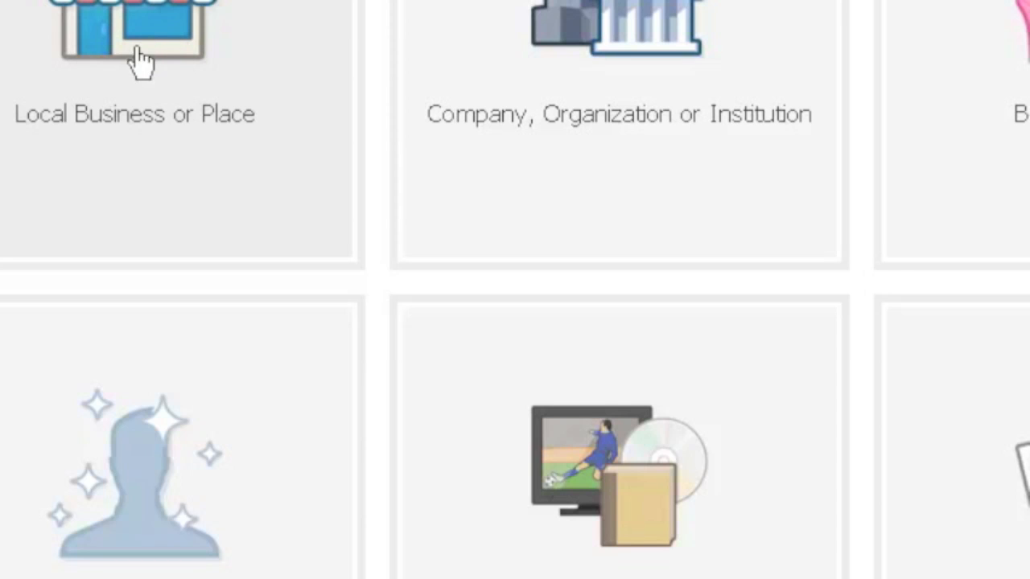
mouse_move(139, 57)
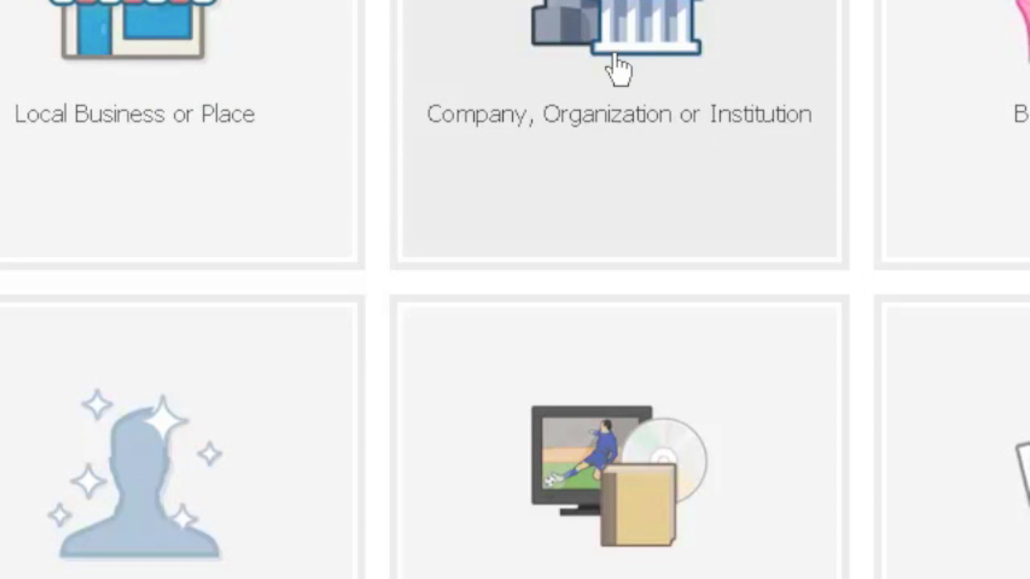
mouse_move(100, 52)
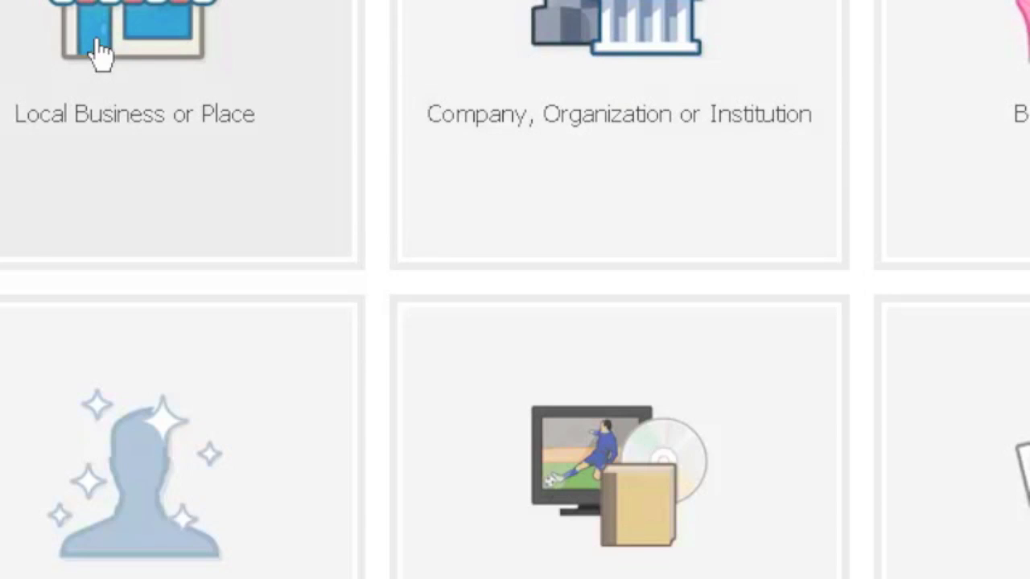
mouse_move(127, 71)
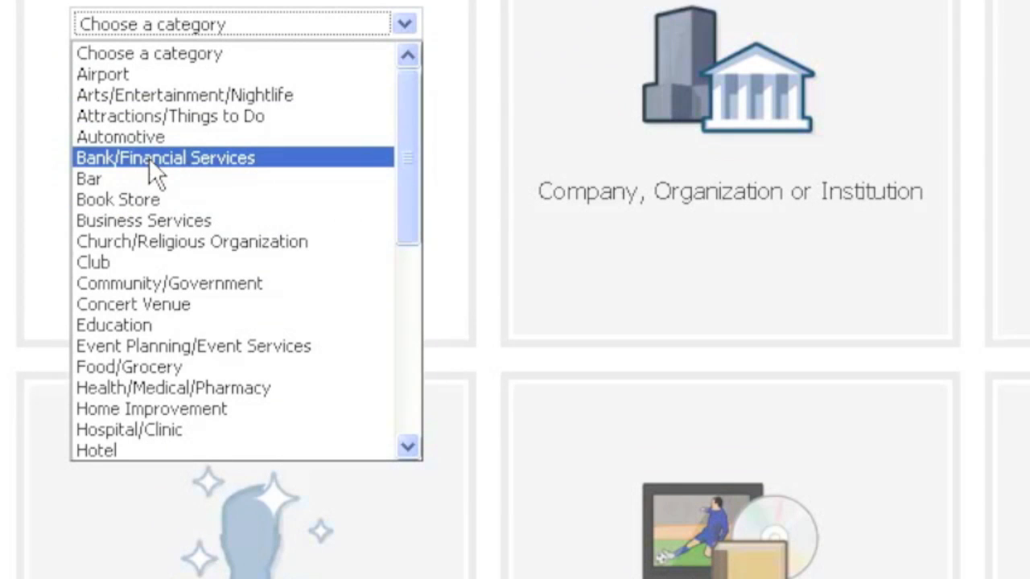
mouse_move(136, 115)
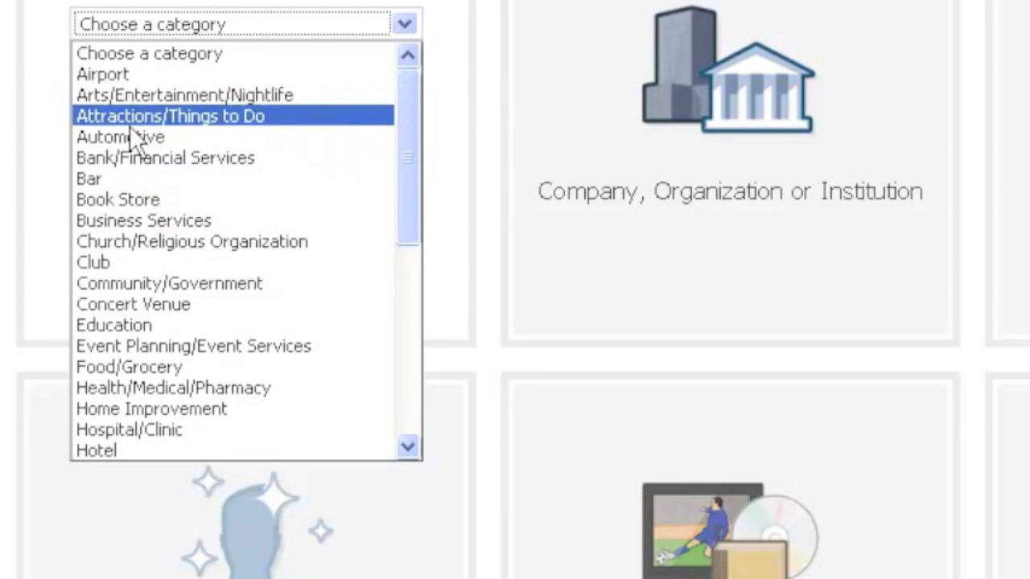
Step: Choose the Automotive category and enter Charlie's Auto Repair at 6 Main St
left_click(120, 137)
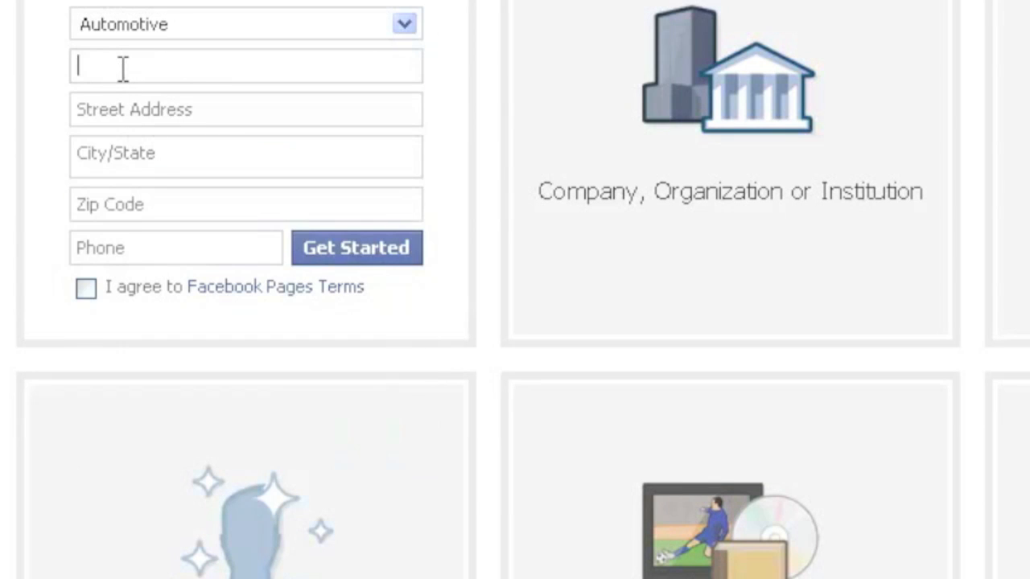
type("Charl")
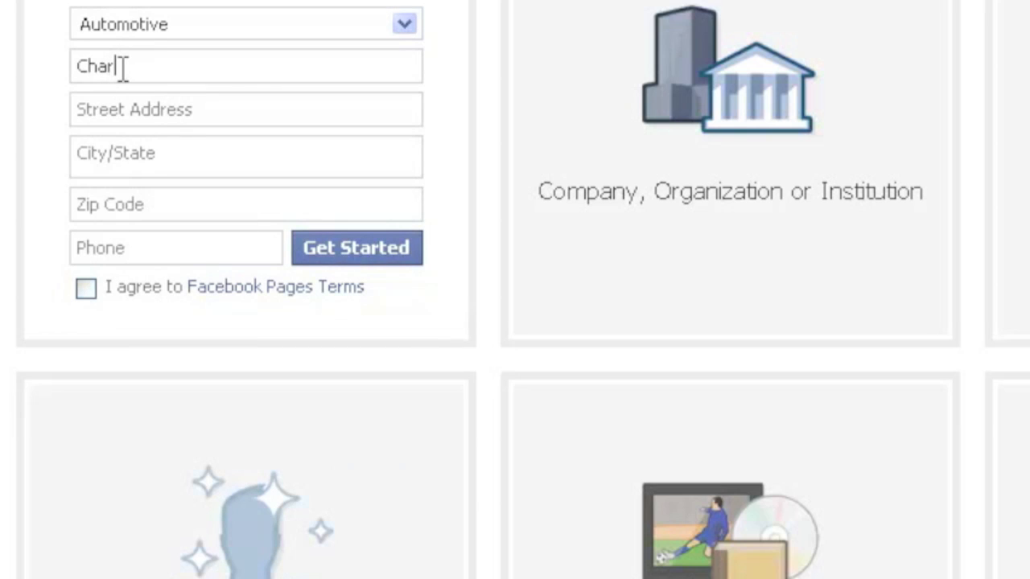
type("ie's Auto Repair")
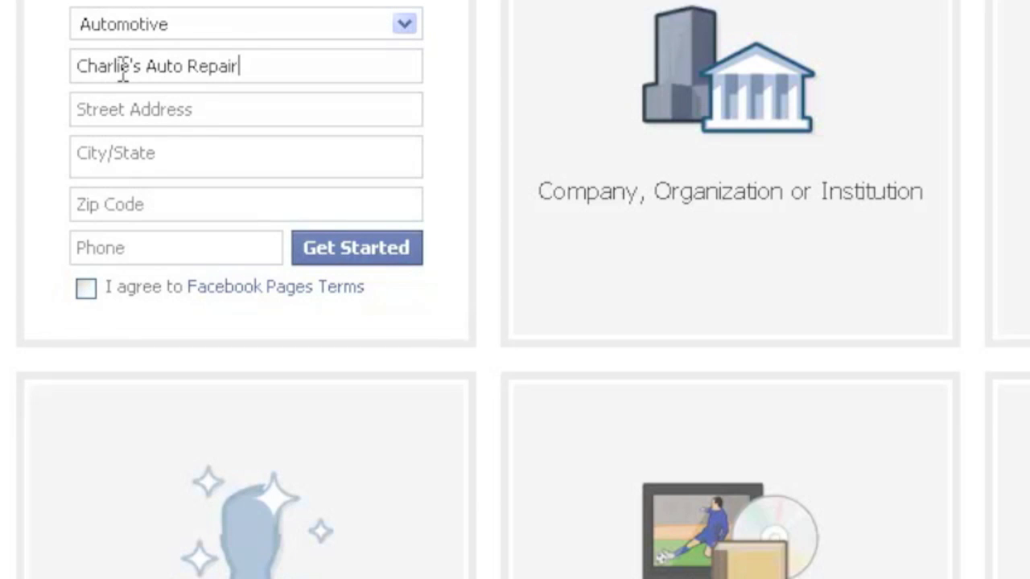
left_click(245, 110)
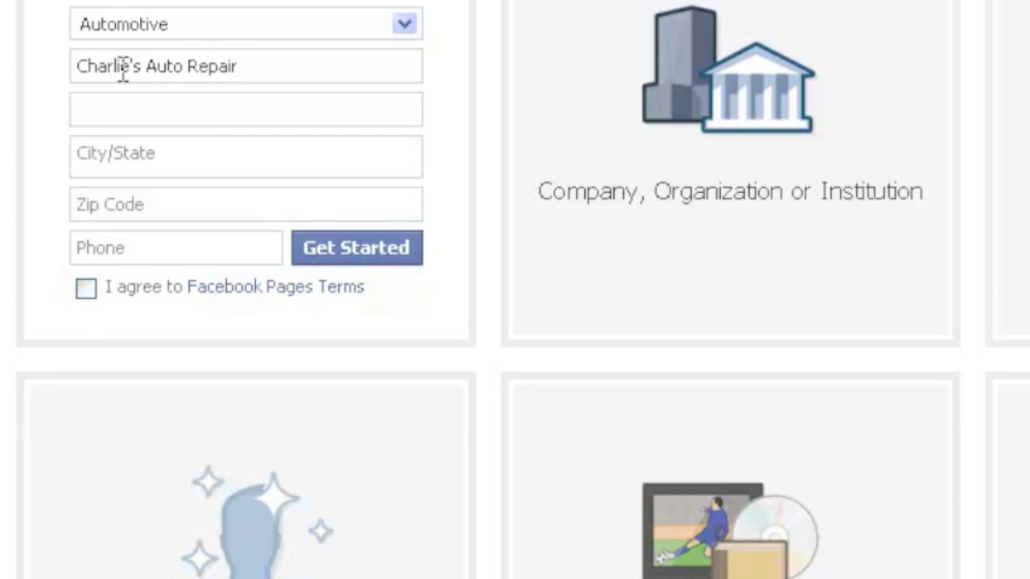
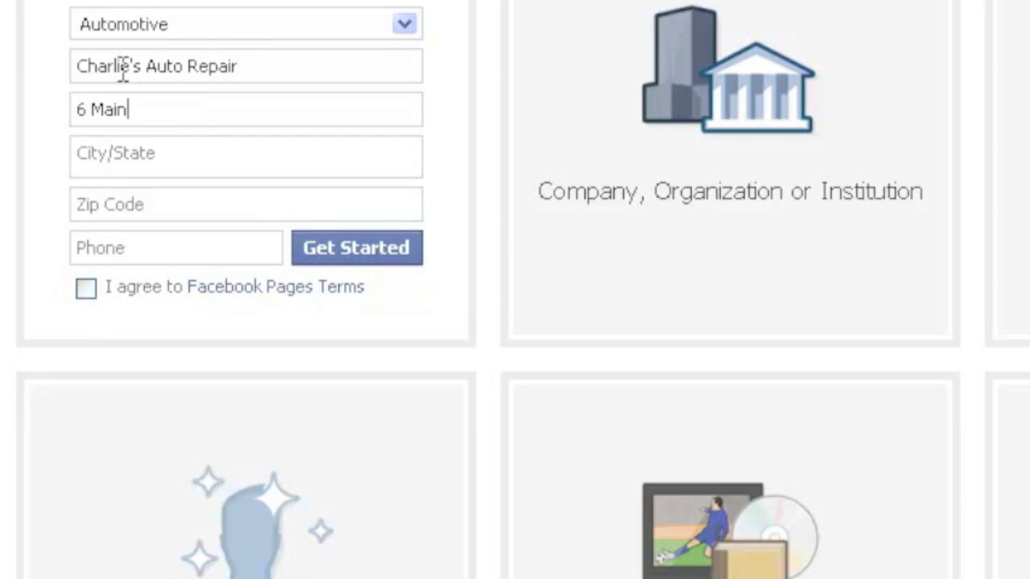
Step: Set city Austin, Texas, zip 78758 and phone, accept the terms, and submit
type("Austin T")
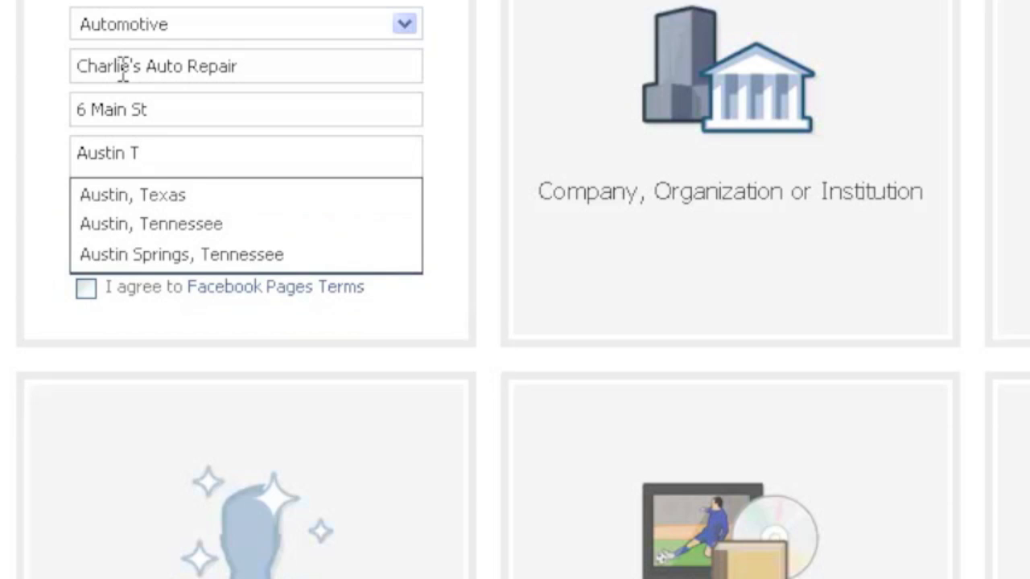
left_click(132, 195)
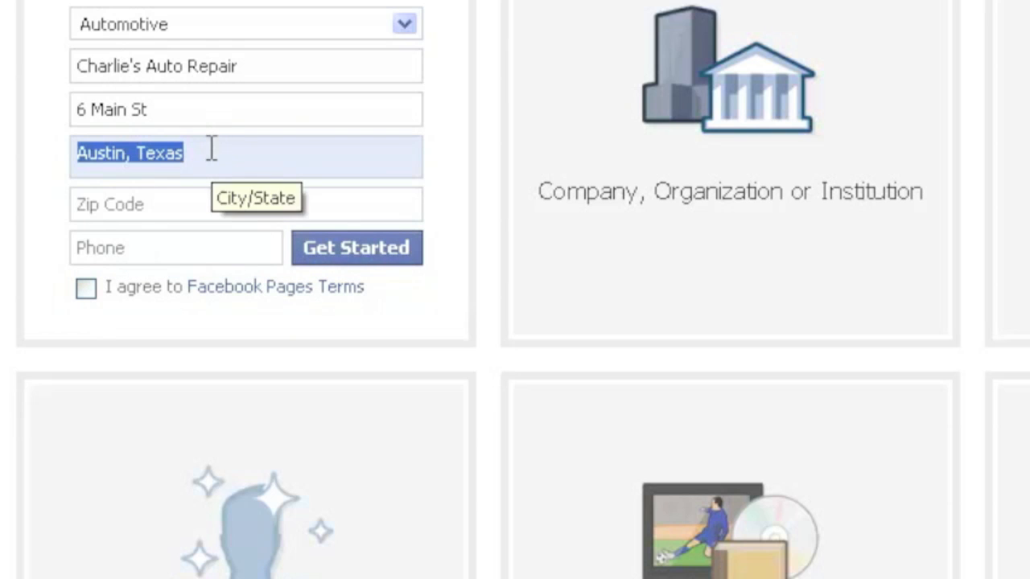
type("Aust")
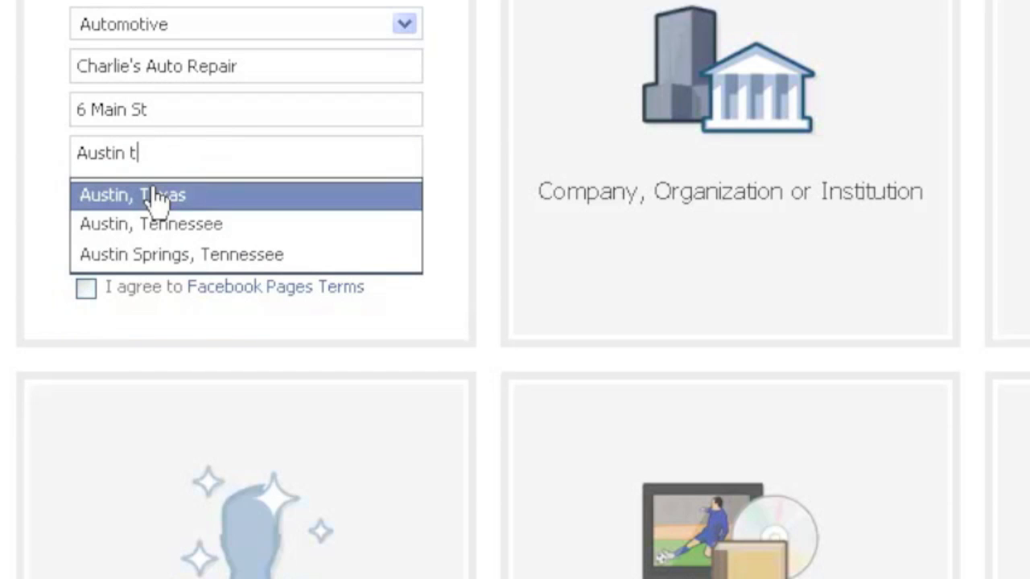
left_click(133, 193)
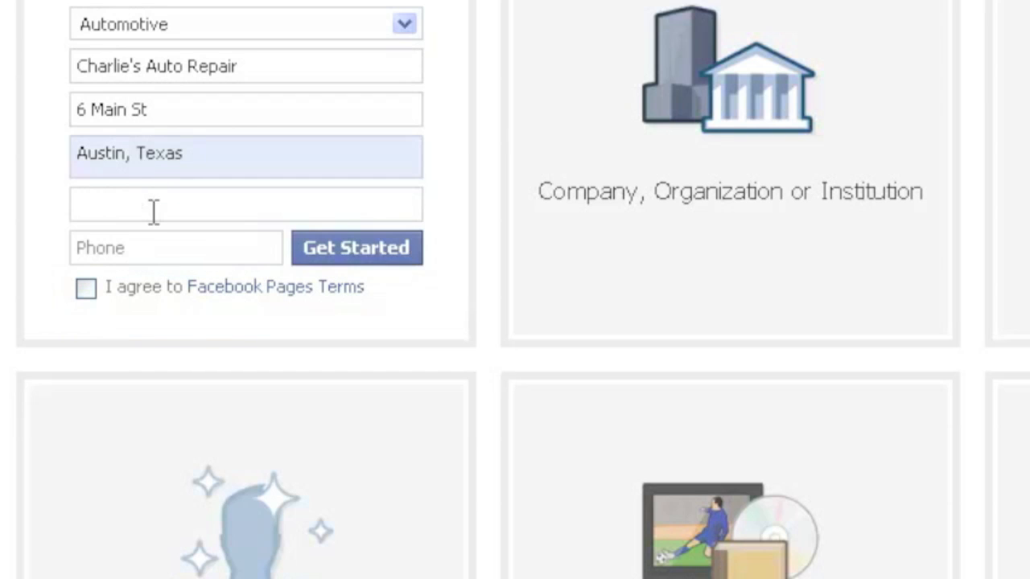
type("78758")
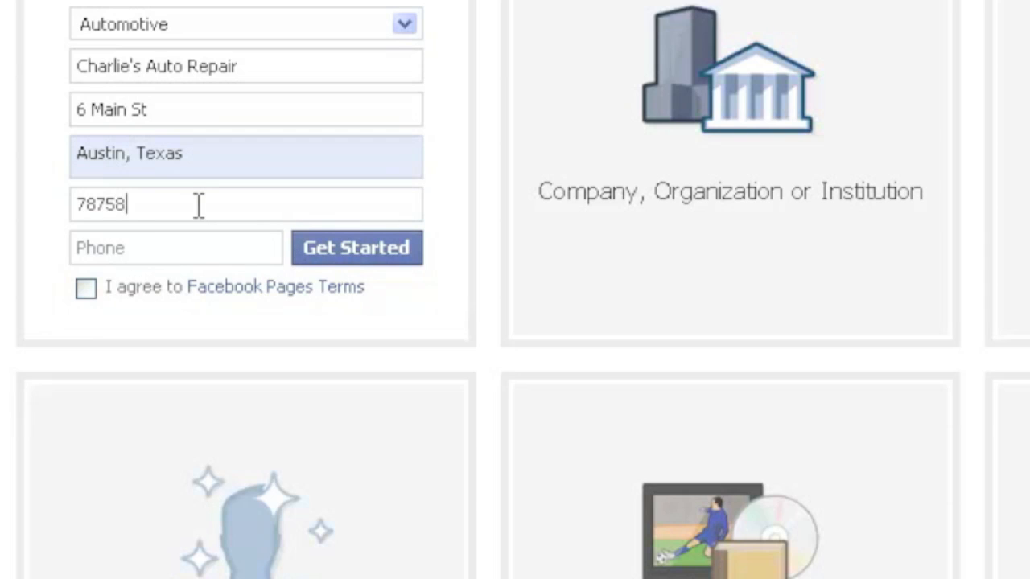
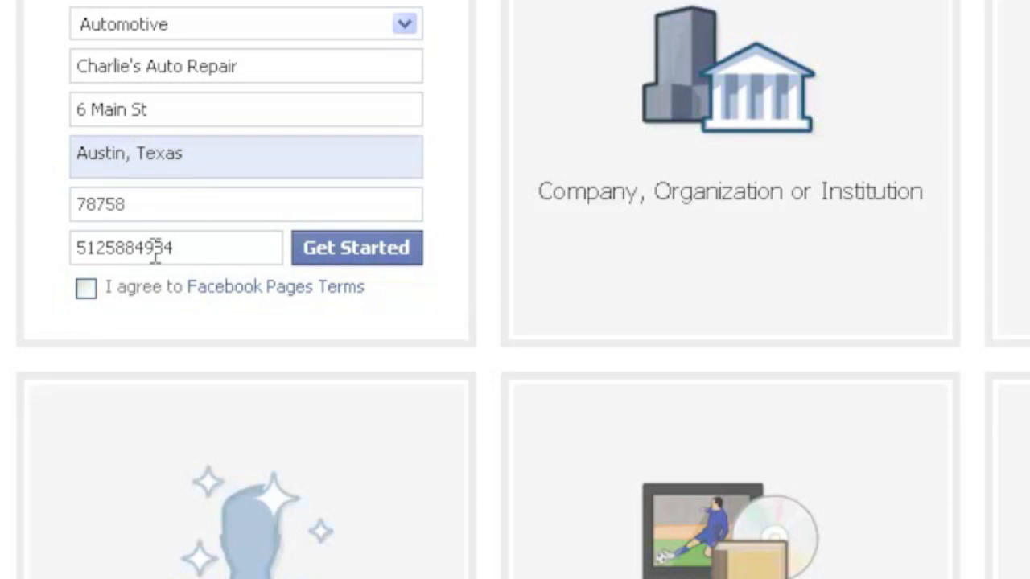
left_click(86, 288)
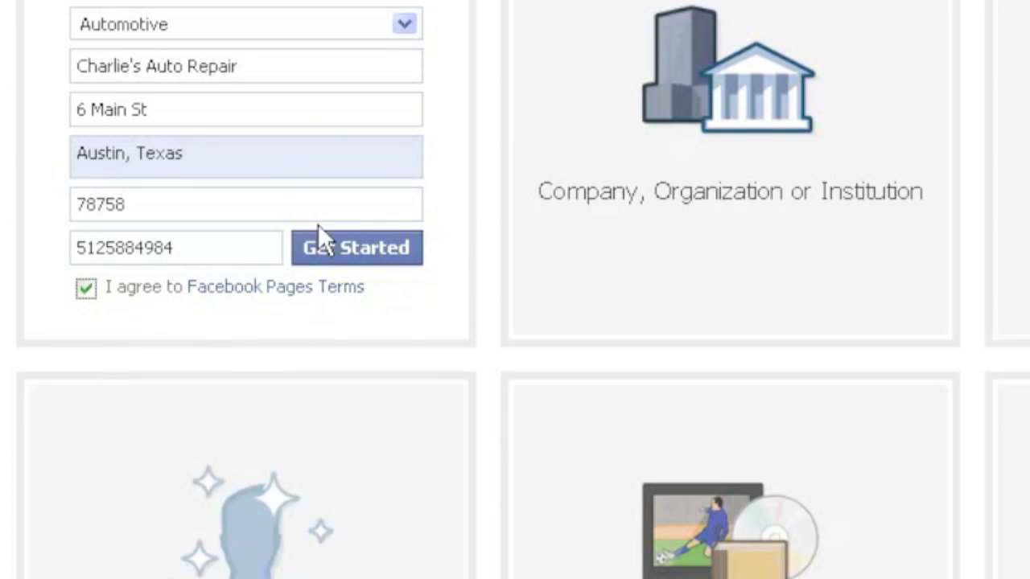
mouse_move(189, 121)
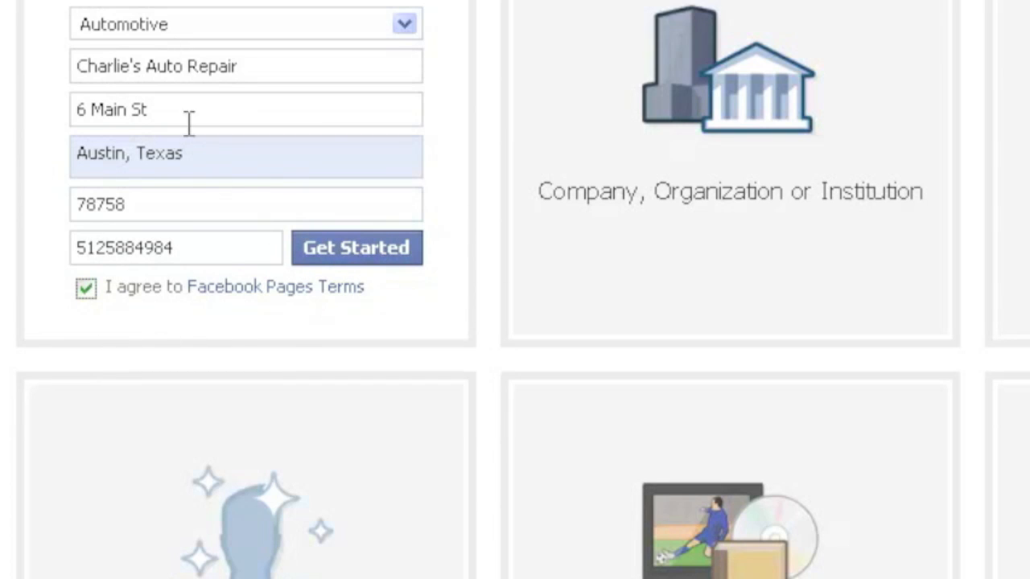
mouse_move(366, 265)
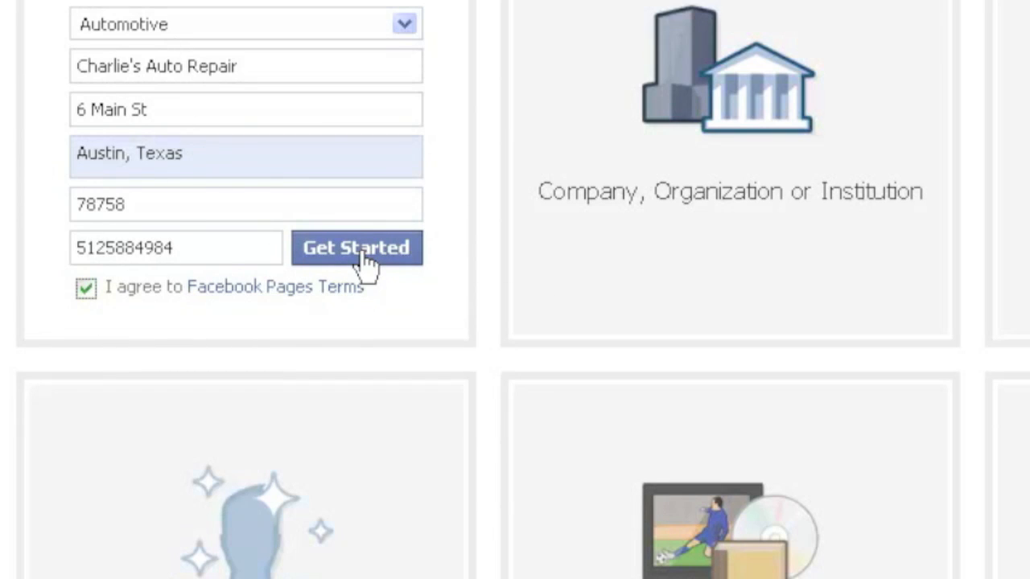
left_click(356, 247)
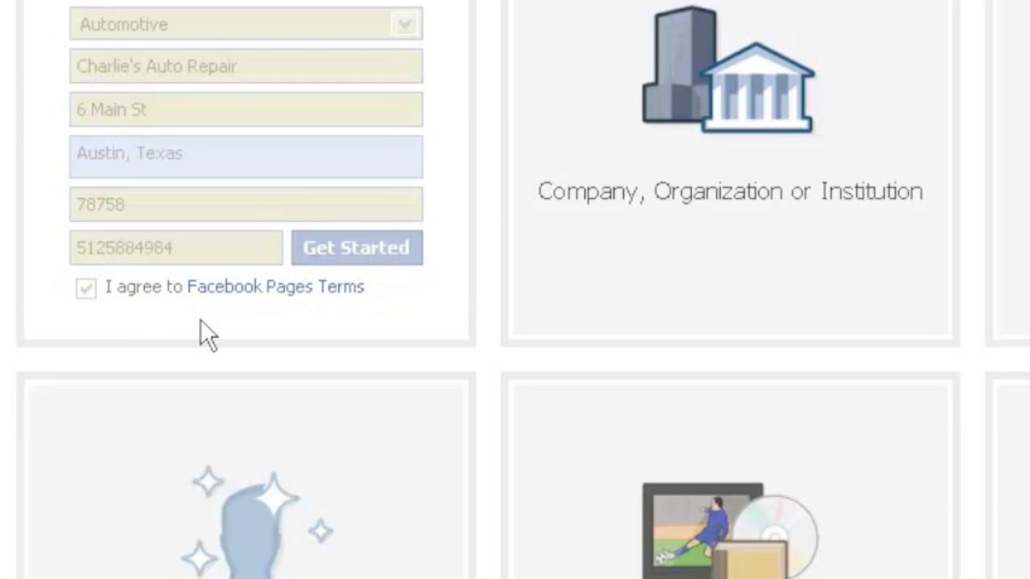
Step: Skip adding a profile picture to the new Charlie's Auto Repair Page
left_click(355, 247)
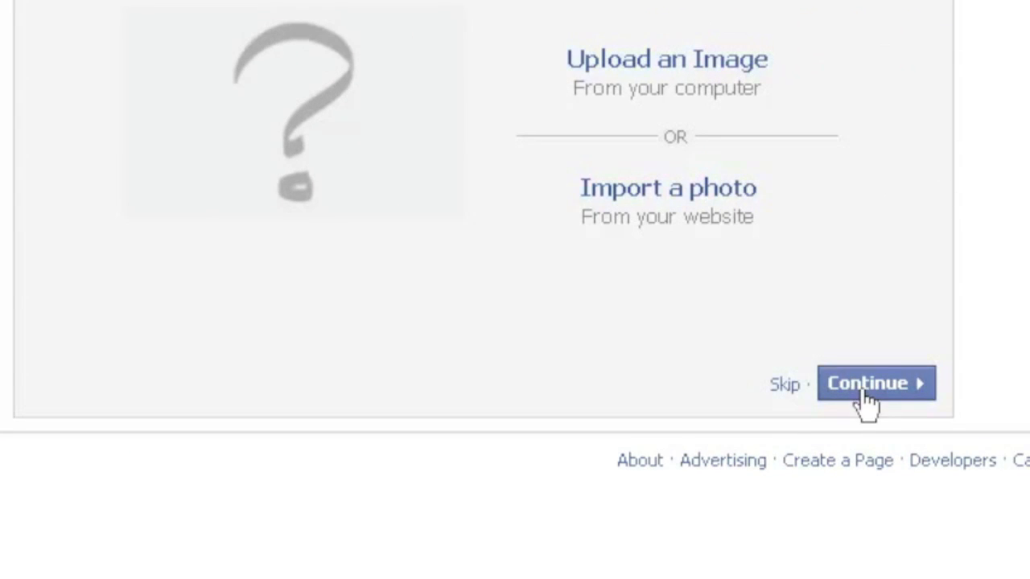
mouse_move(322, 140)
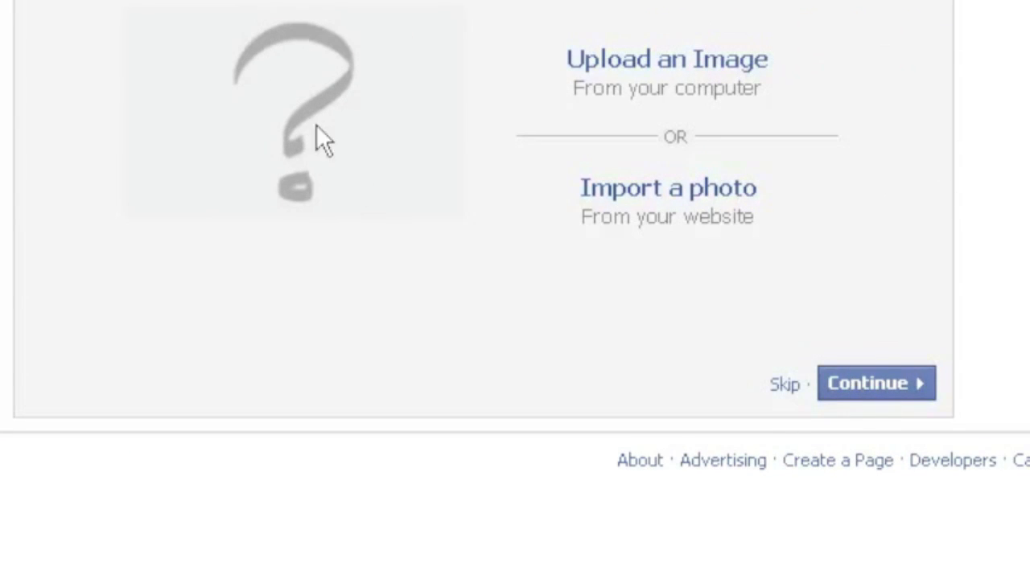
mouse_move(342, 104)
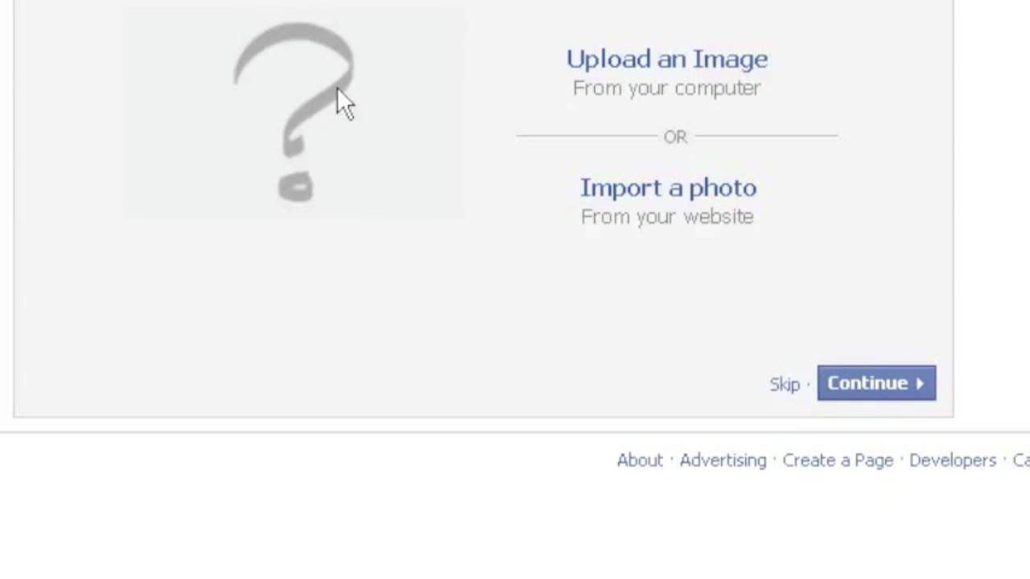
mouse_move(401, 231)
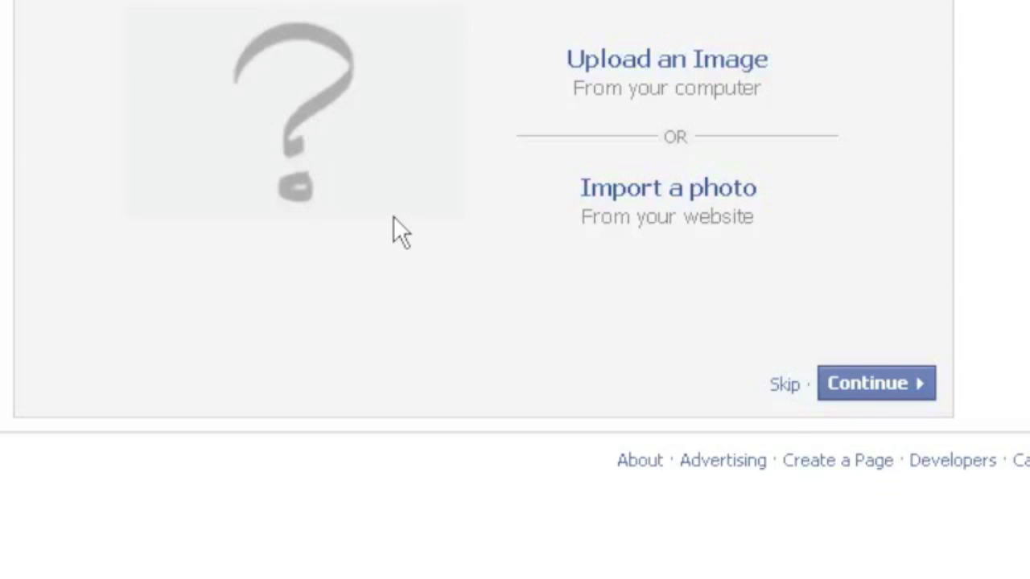
mouse_move(893, 406)
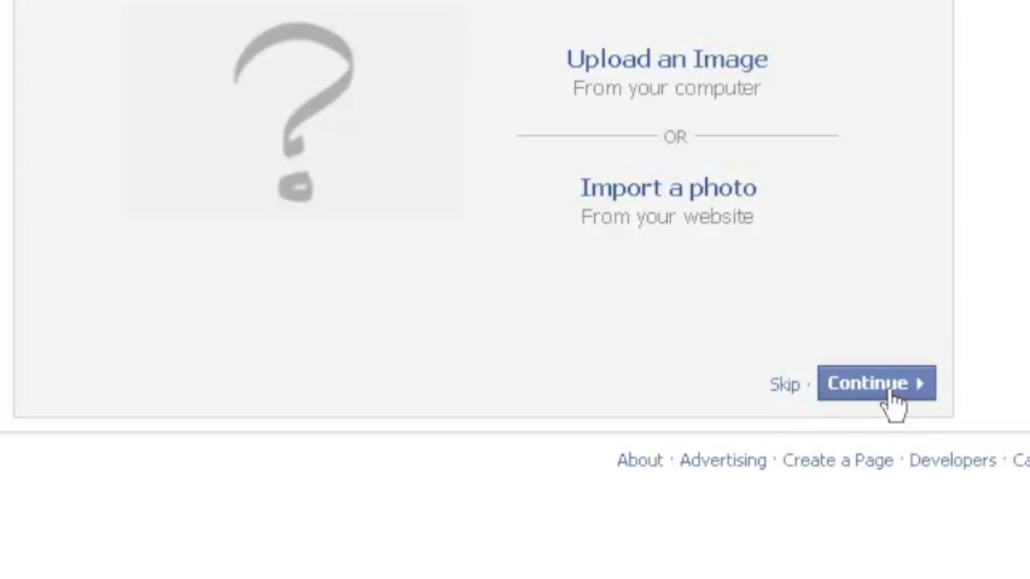
mouse_move(346, 173)
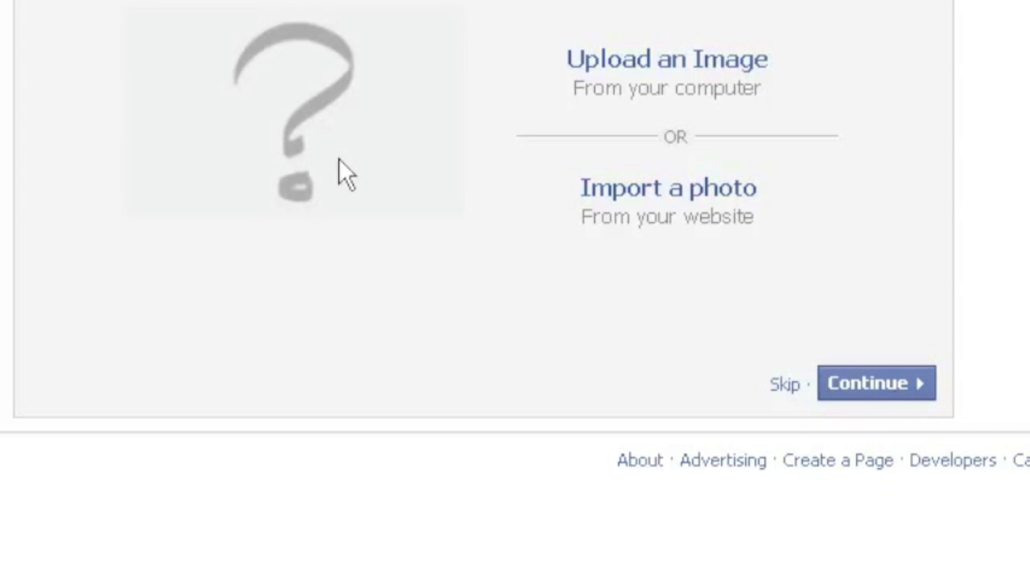
mouse_move(875, 383)
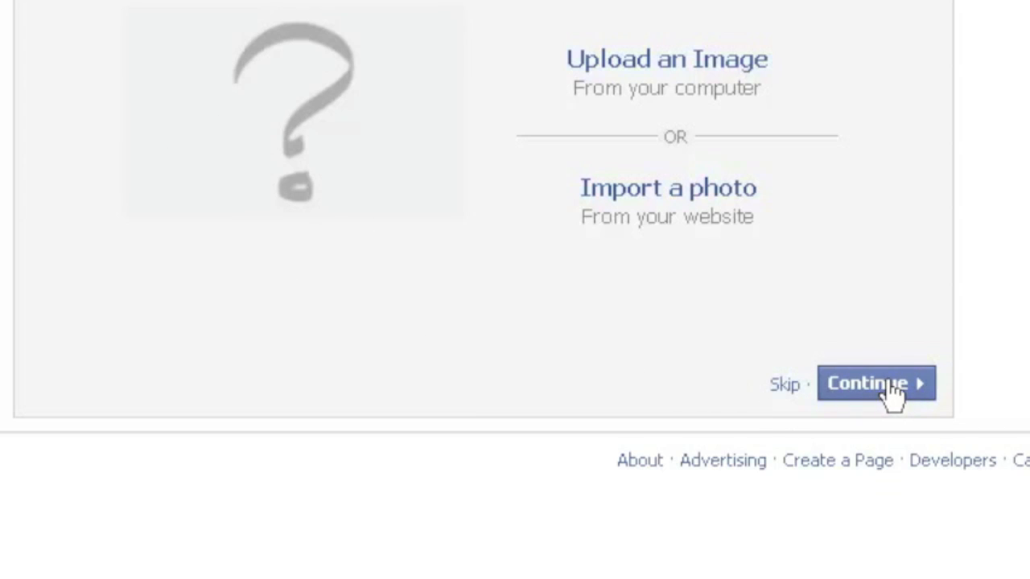
mouse_move(786, 394)
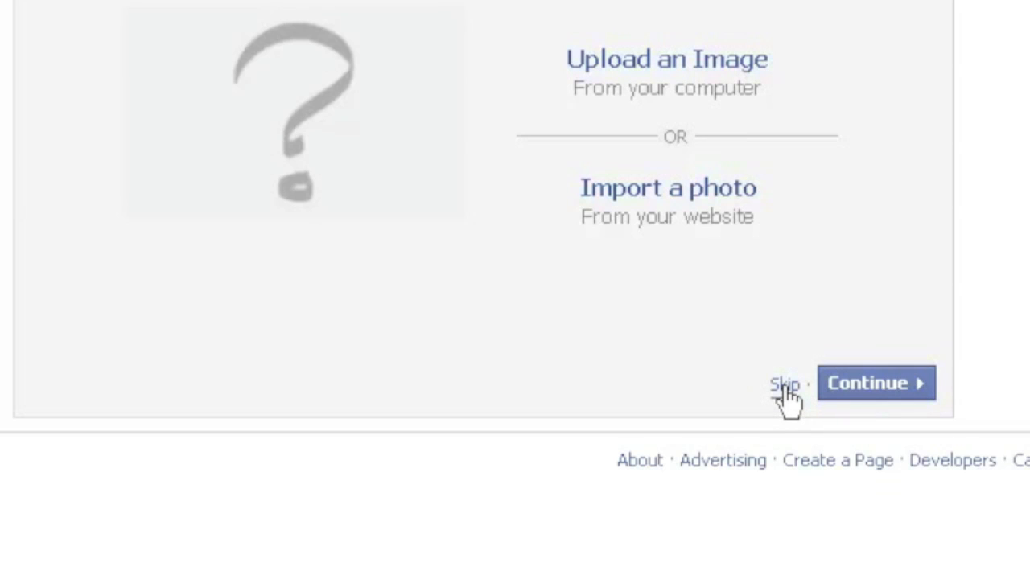
left_click(875, 383)
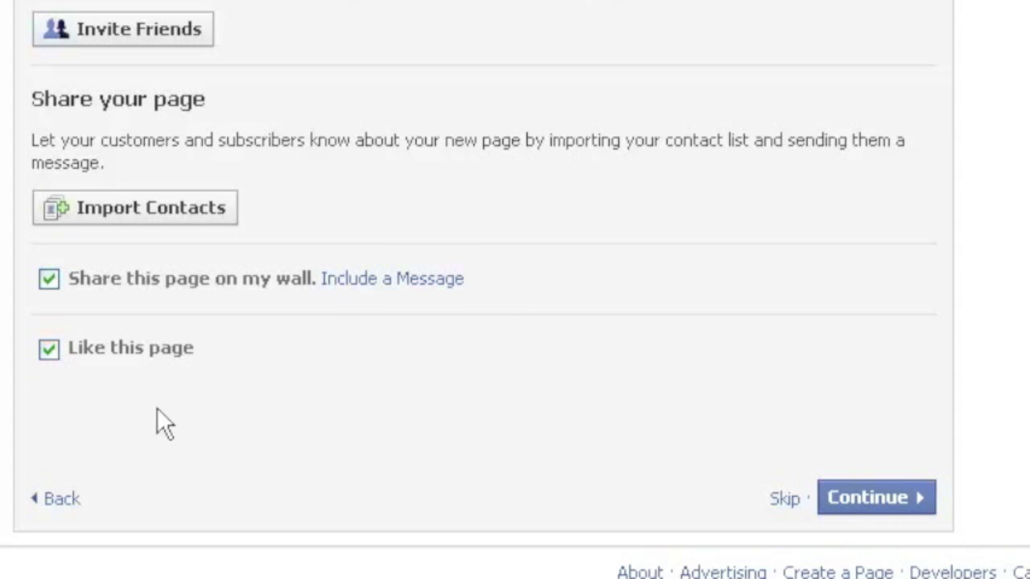
mouse_move(785, 511)
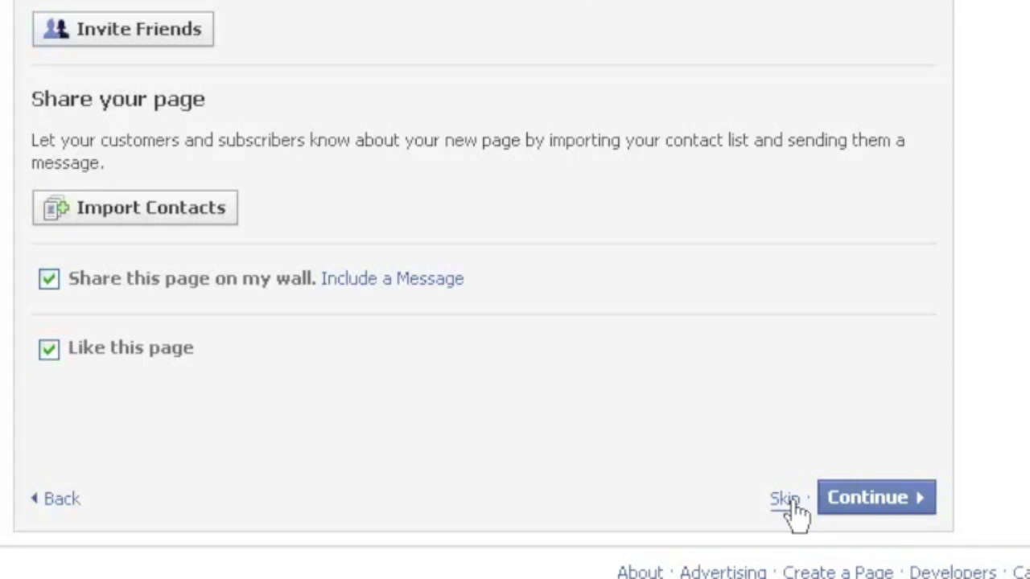
Step: Skip inviting friends and sharing the Page to reach basic info
left_click(784, 498)
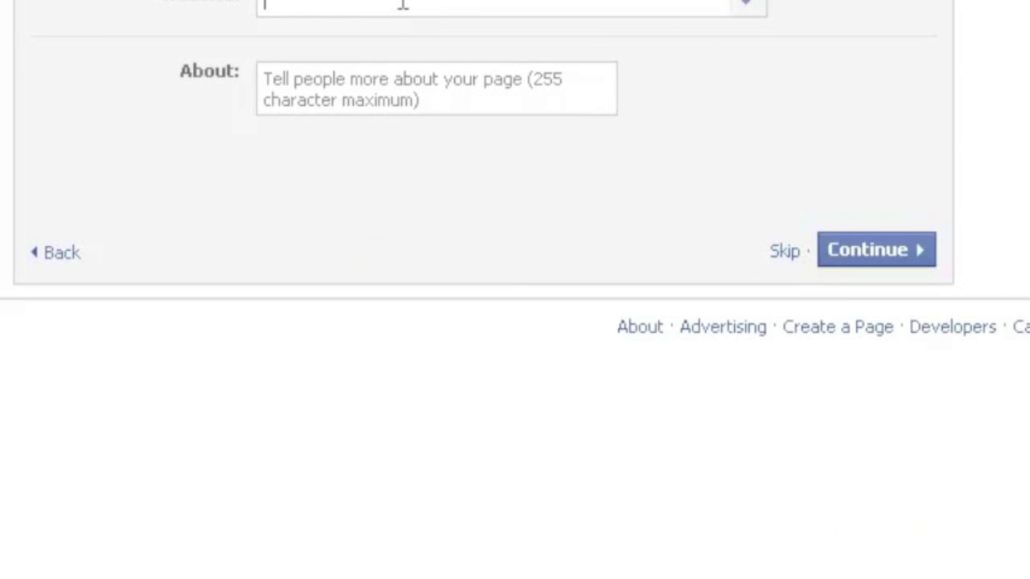
Step: Enter a website address in the Page's basic info form
type("htt")
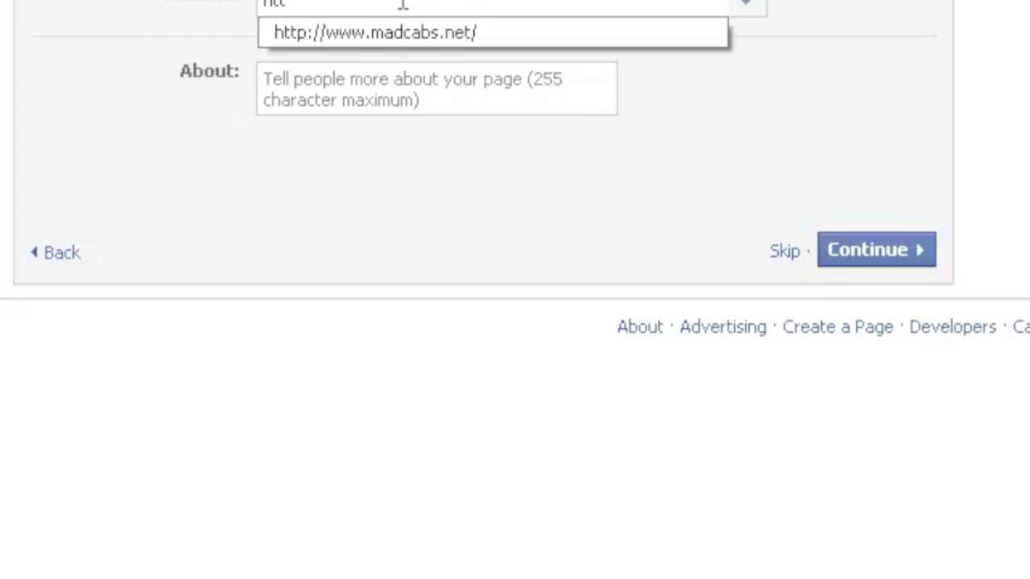
type("http:")
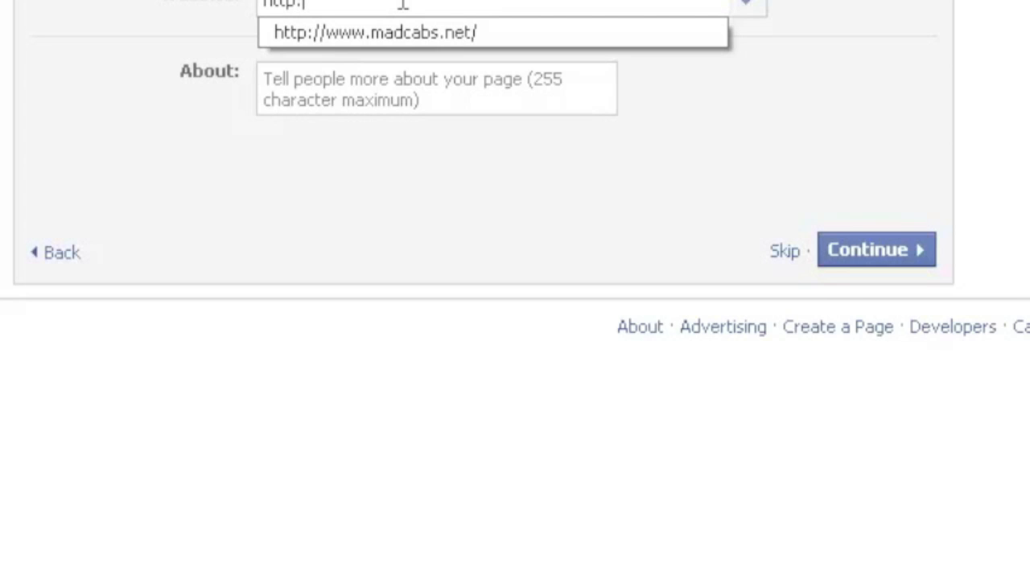
type("chan")
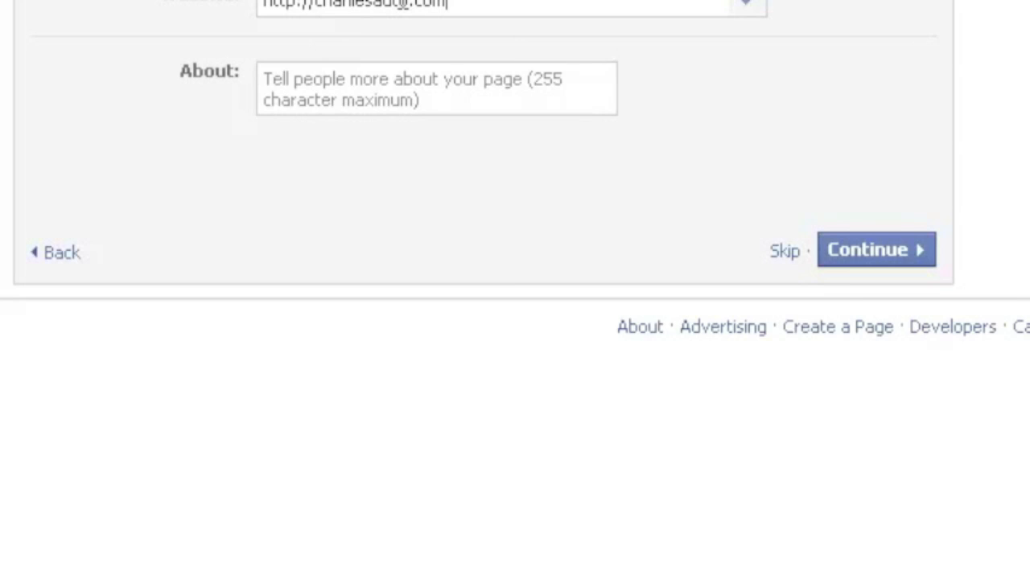
Step: Write the About text 'Find out what's wrong with your car and we fix it within 48 hours.' and continue
left_click(436, 88)
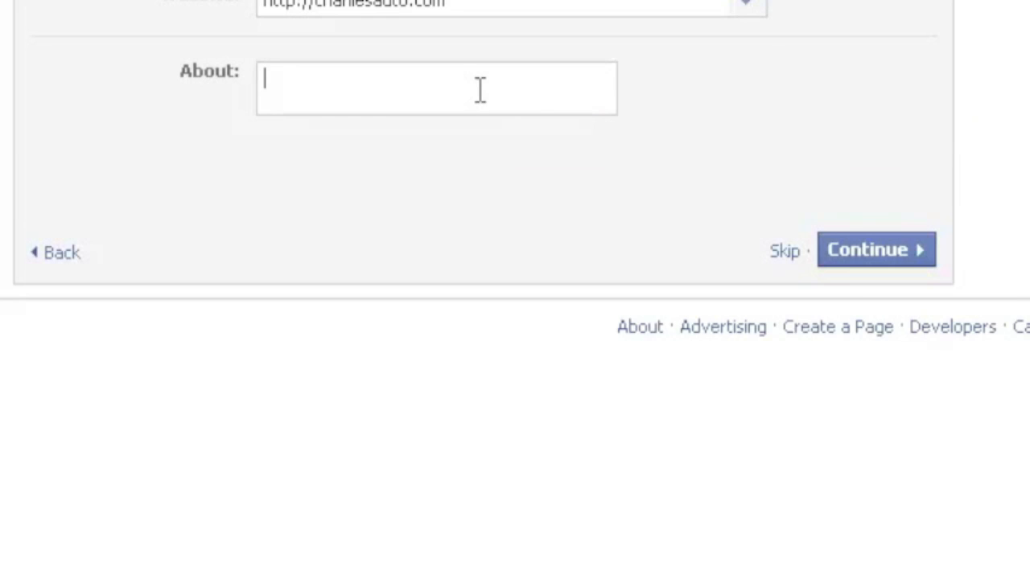
type("Find out wha")
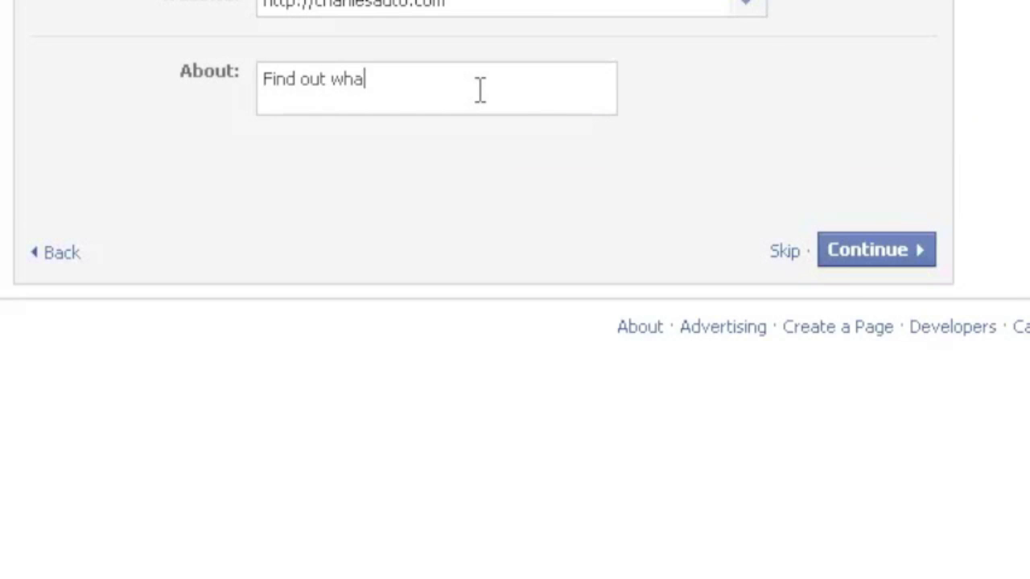
type("t's you")
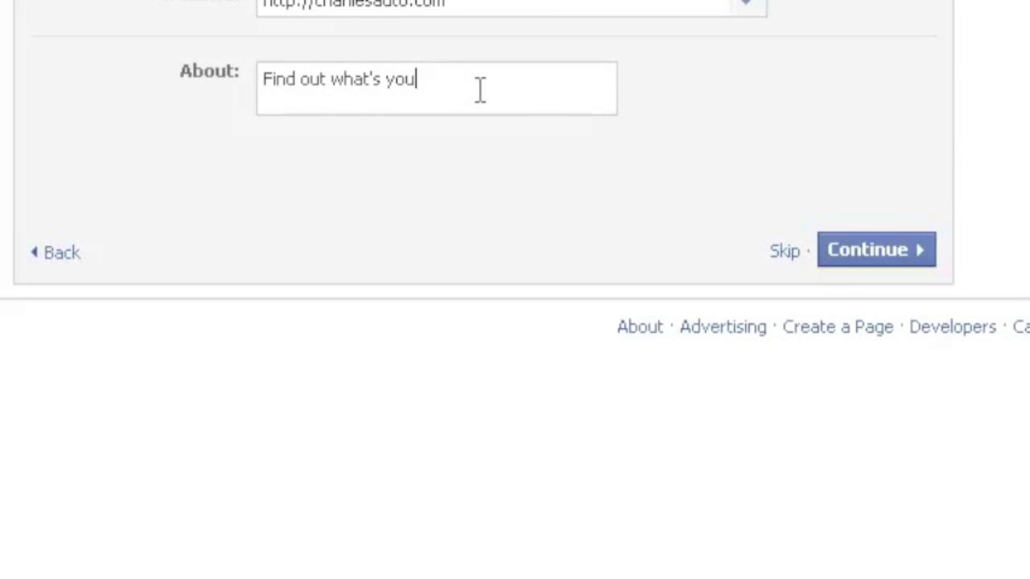
type("rong with y")
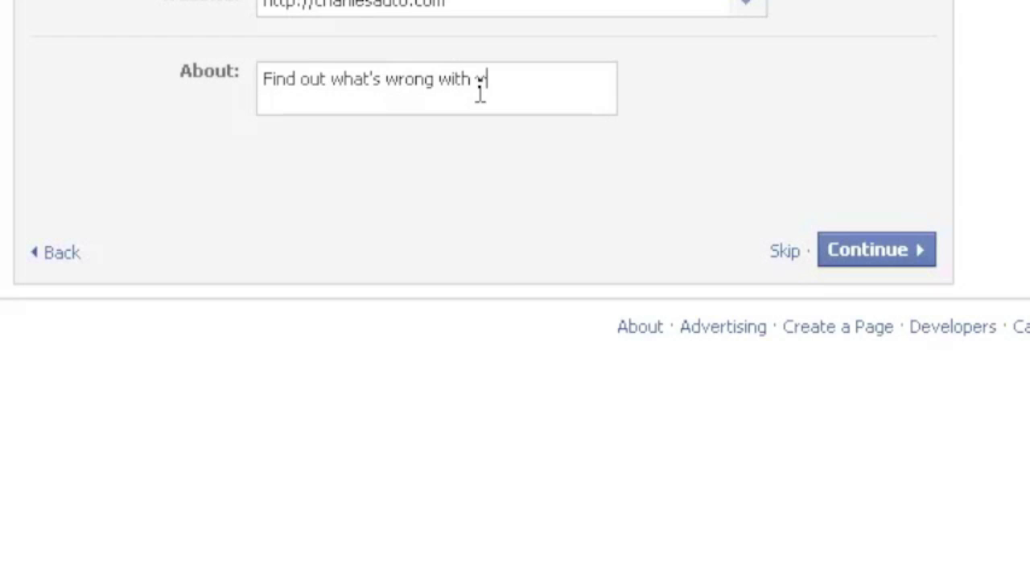
type("our car and")
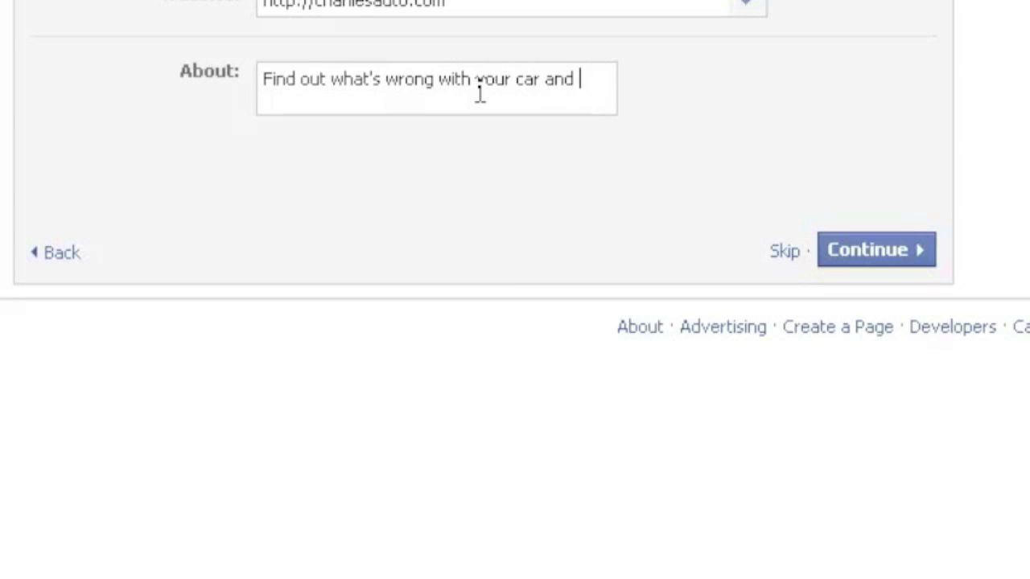
type("we fix it")
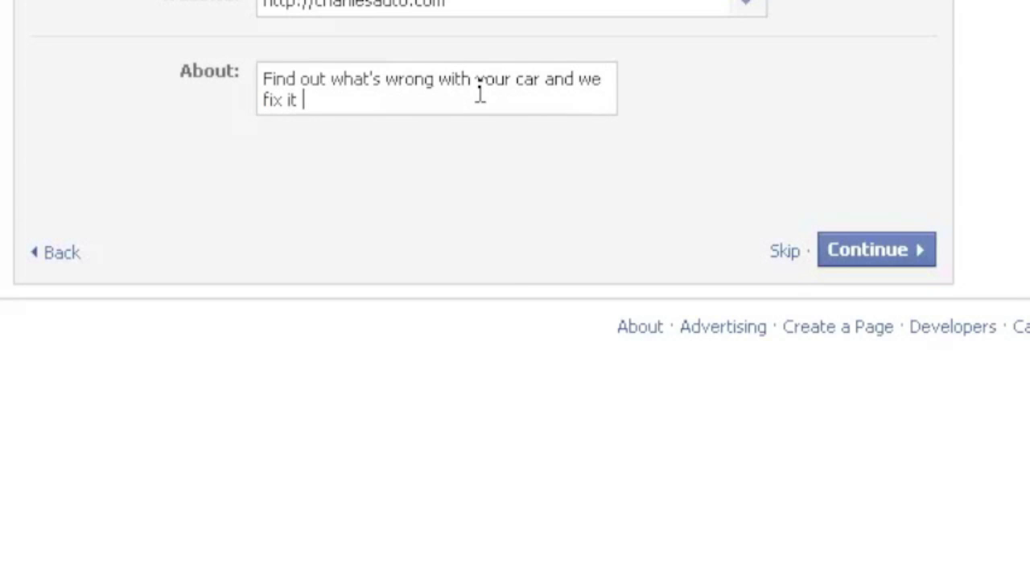
type("within 349")
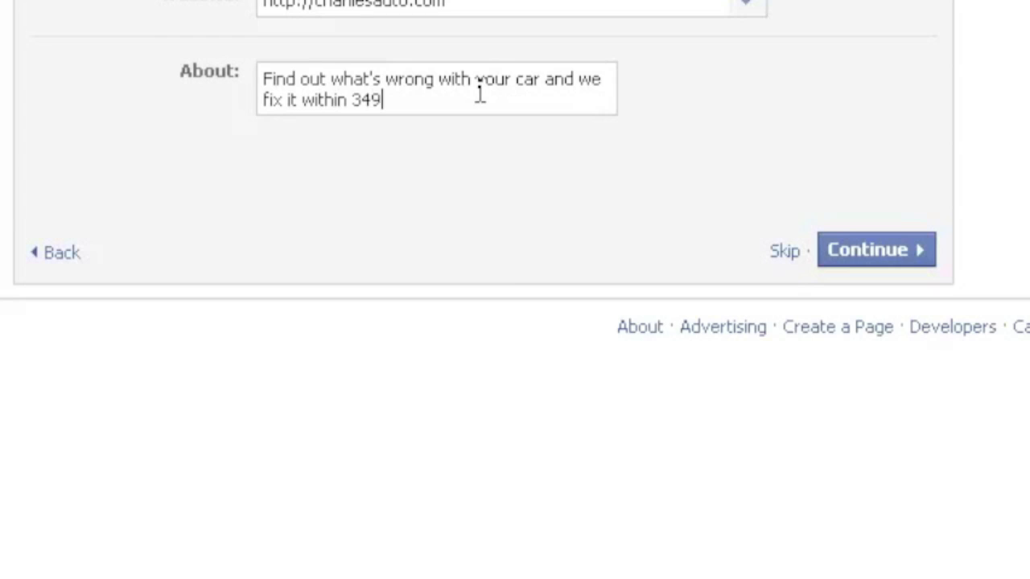
type("8 hours.")
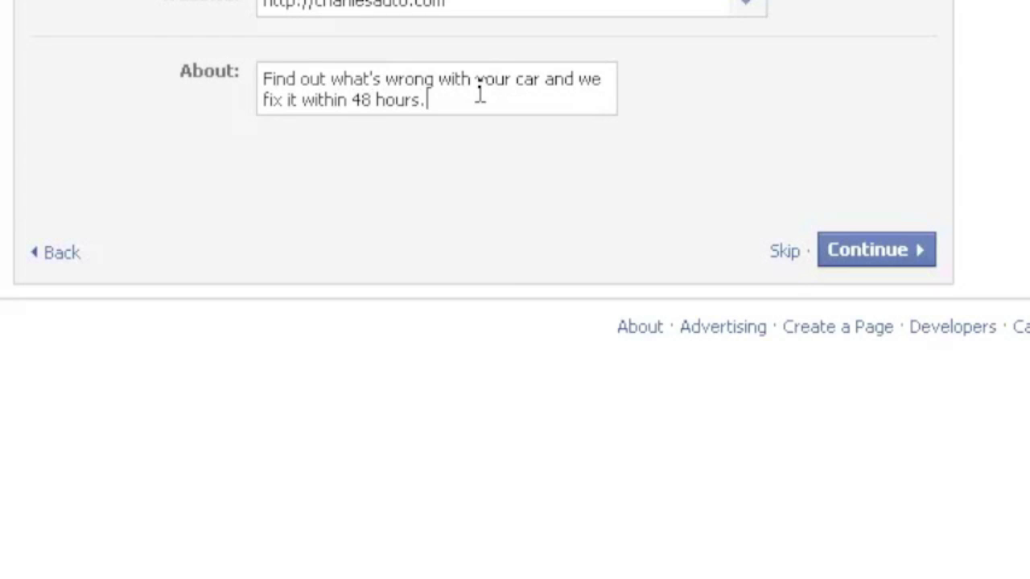
mouse_move(736, 213)
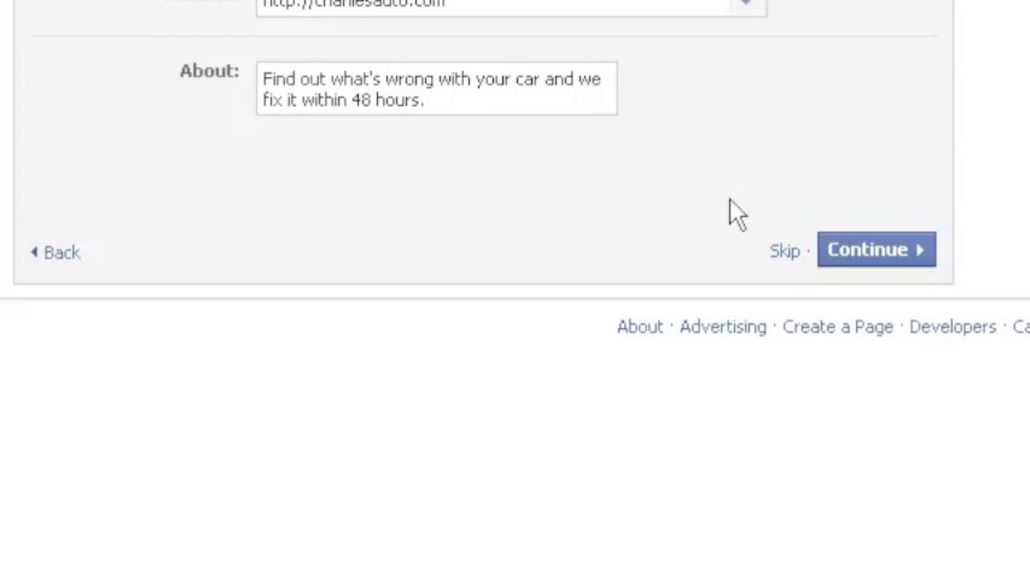
mouse_move(876, 261)
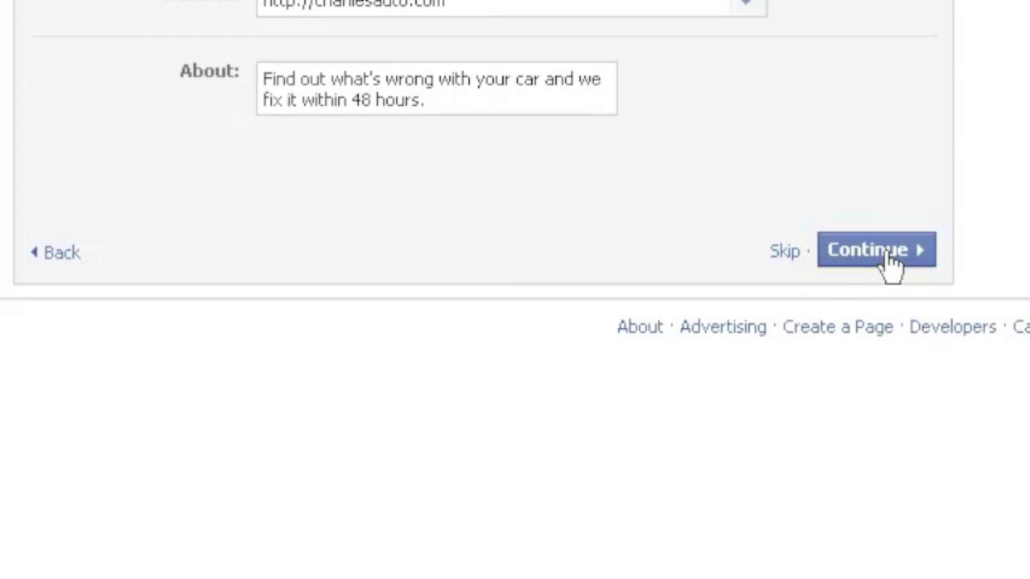
left_click(875, 249)
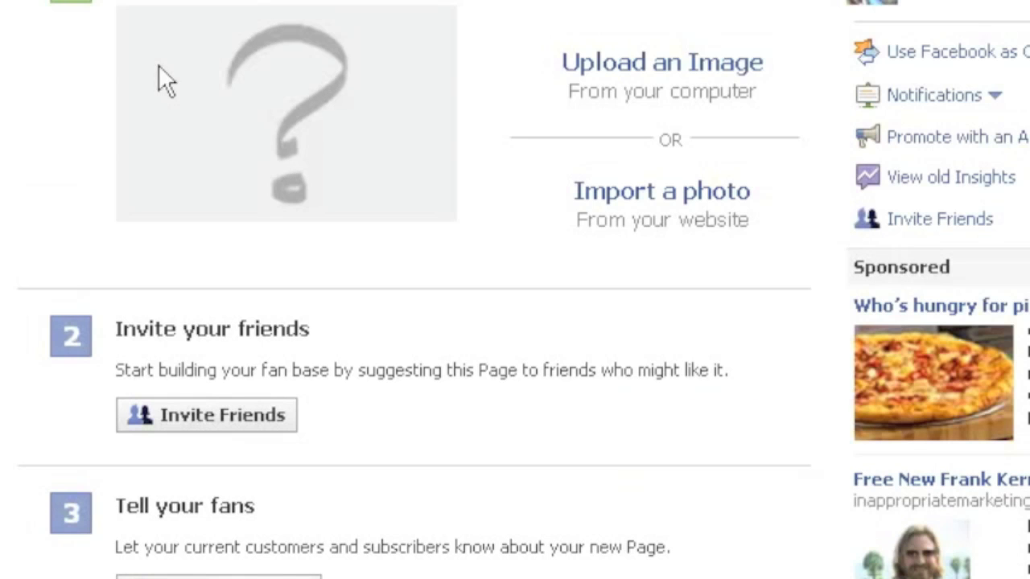
mouse_move(306, 478)
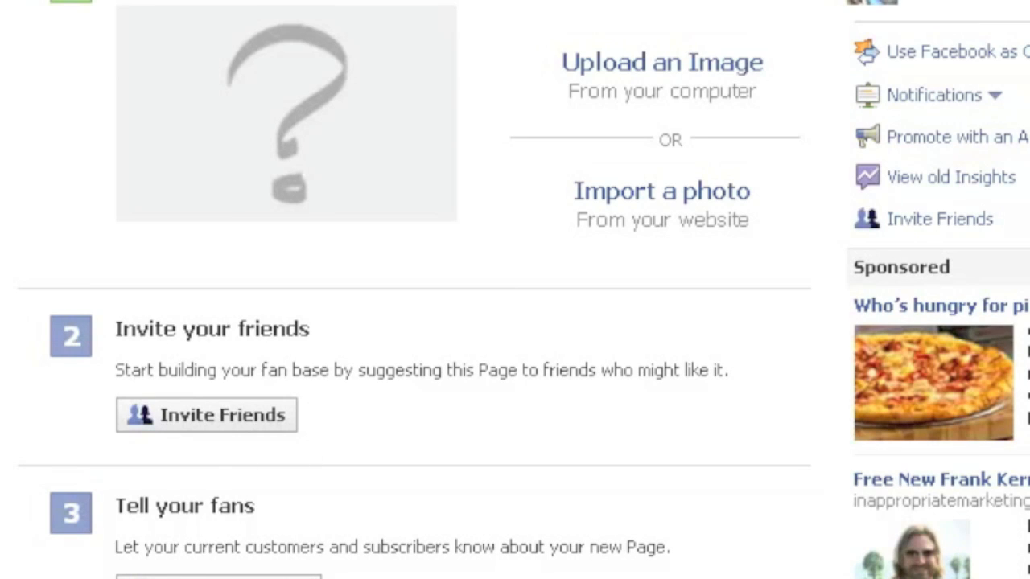
mouse_move(406, 450)
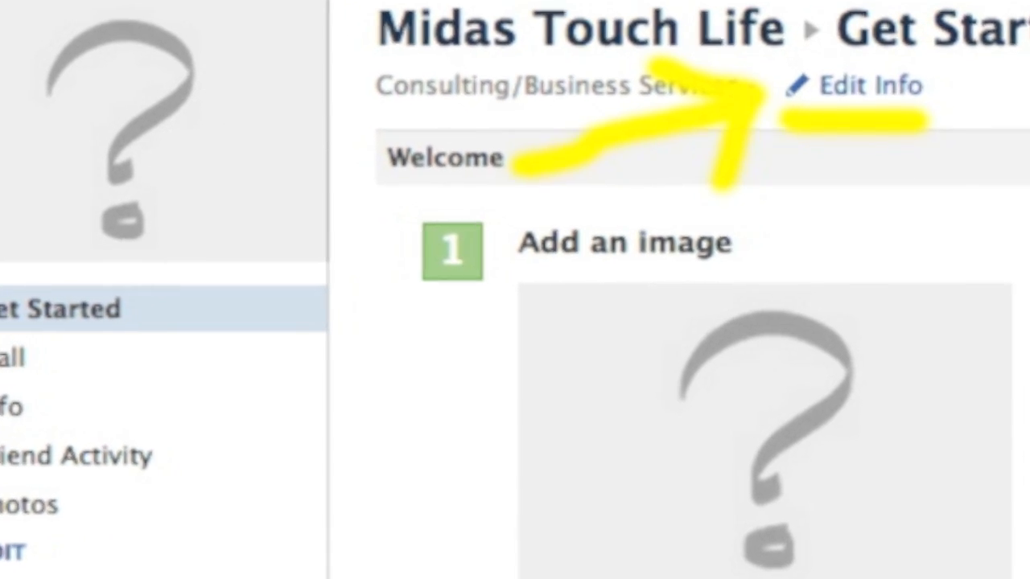
left_click(870, 85)
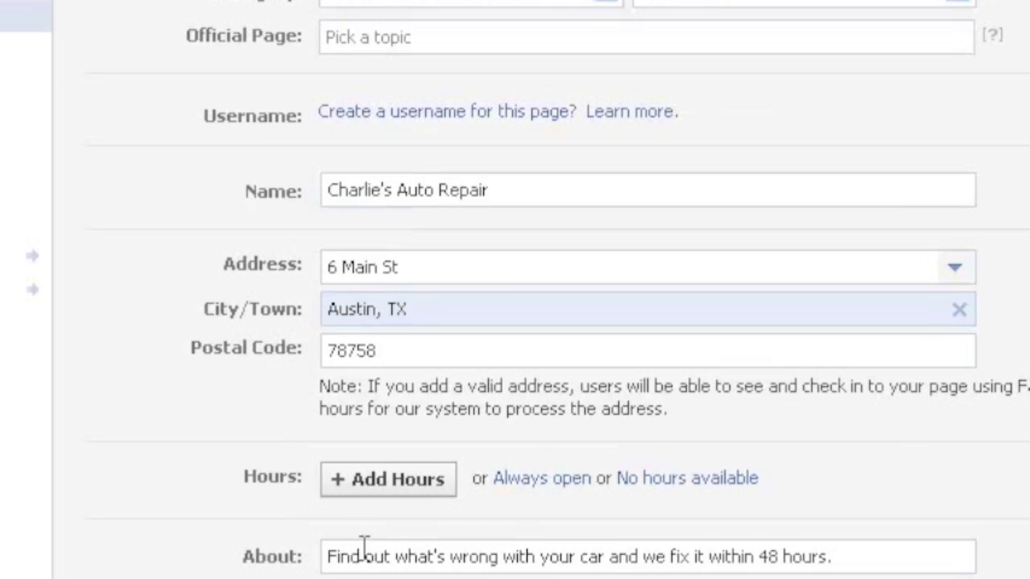
Step: Scroll down and back up through the Page's Basic Information form
scroll("down", 3)
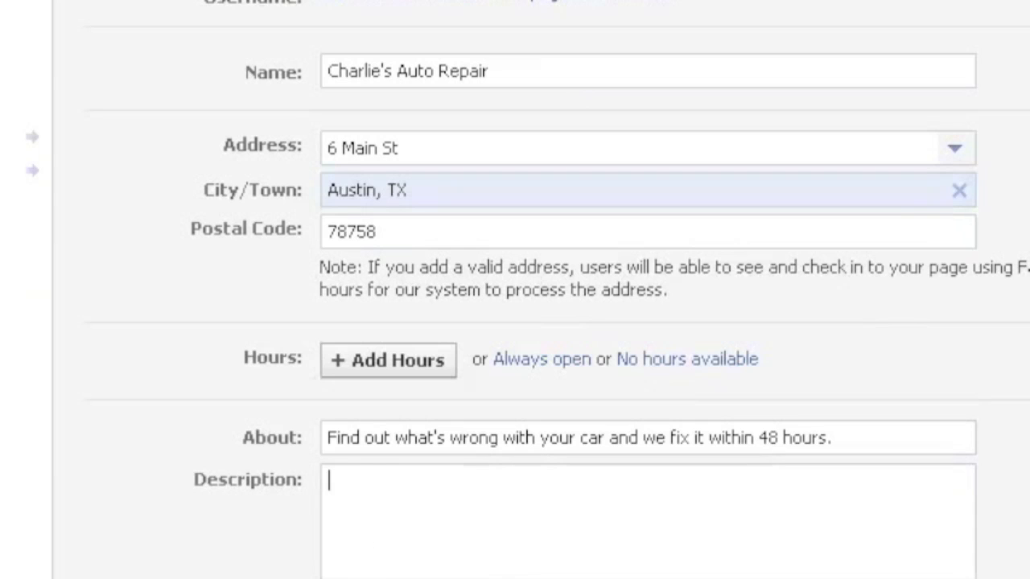
scroll("up", 3)
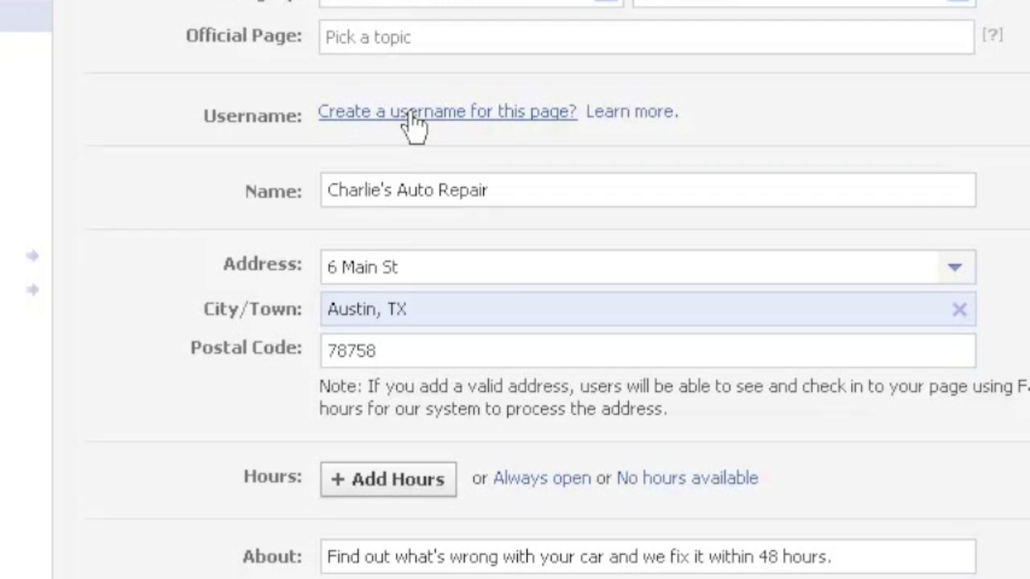
mouse_move(444, 128)
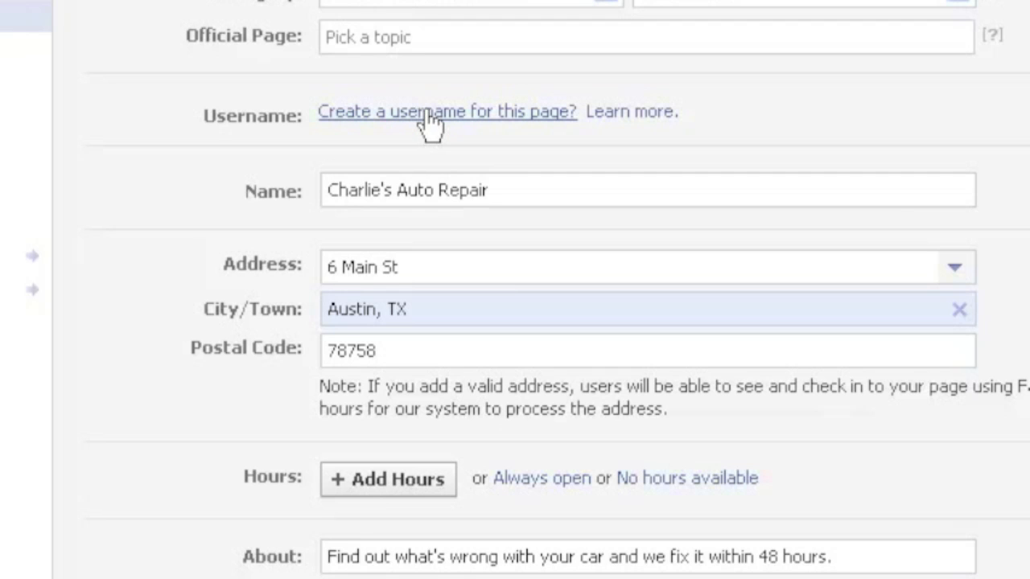
Step: Check usernames charliesautorepair, then charliescarrepair, finding the latter available
left_click(446, 111)
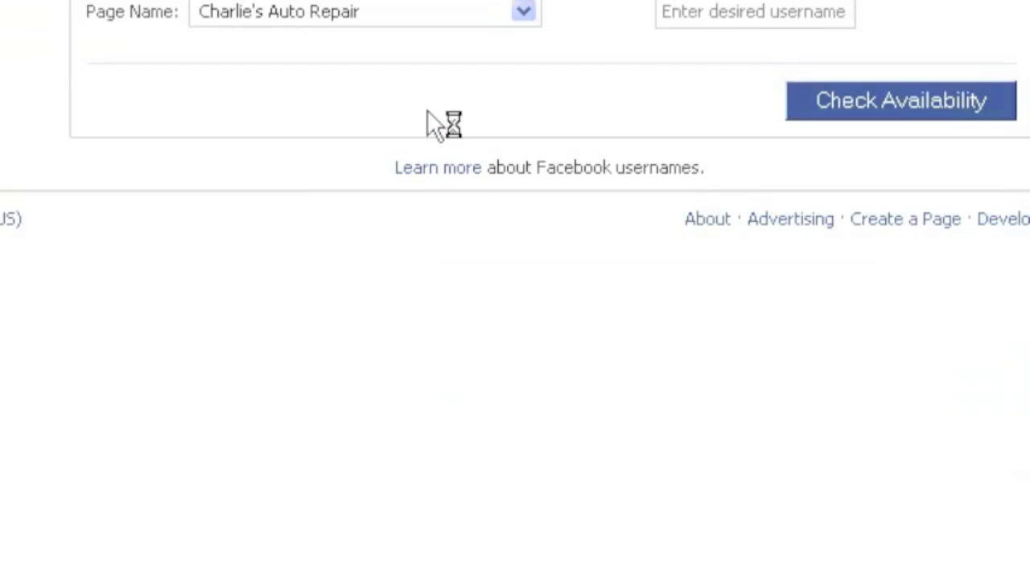
left_click(753, 13)
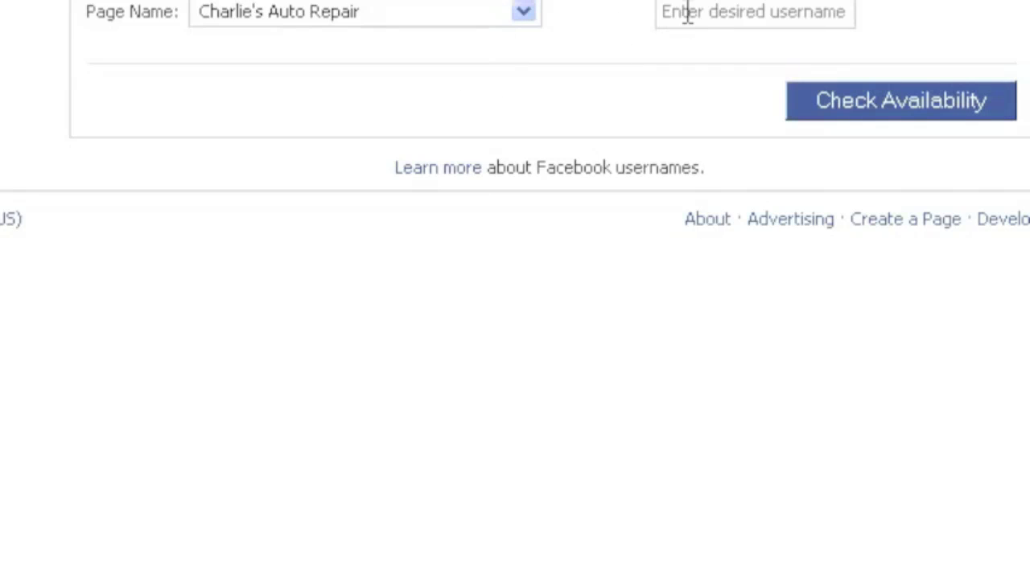
left_click(755, 13)
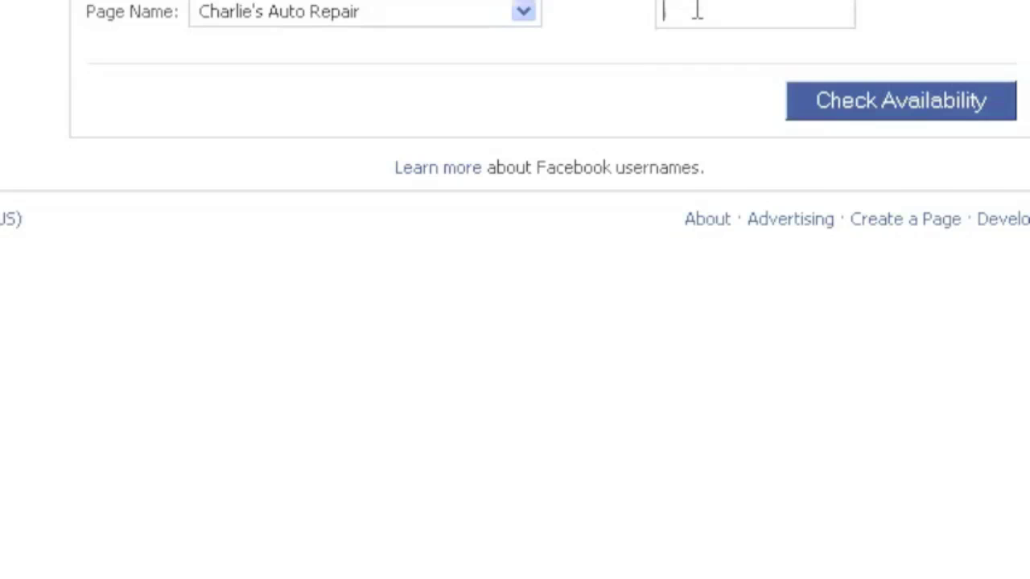
type("charliesautorepair")
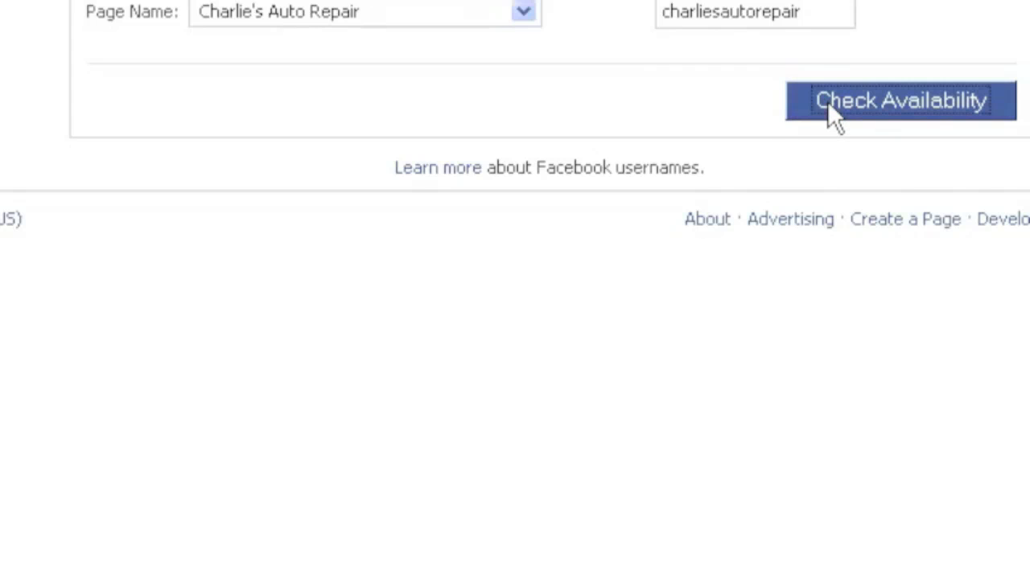
left_click(899, 100)
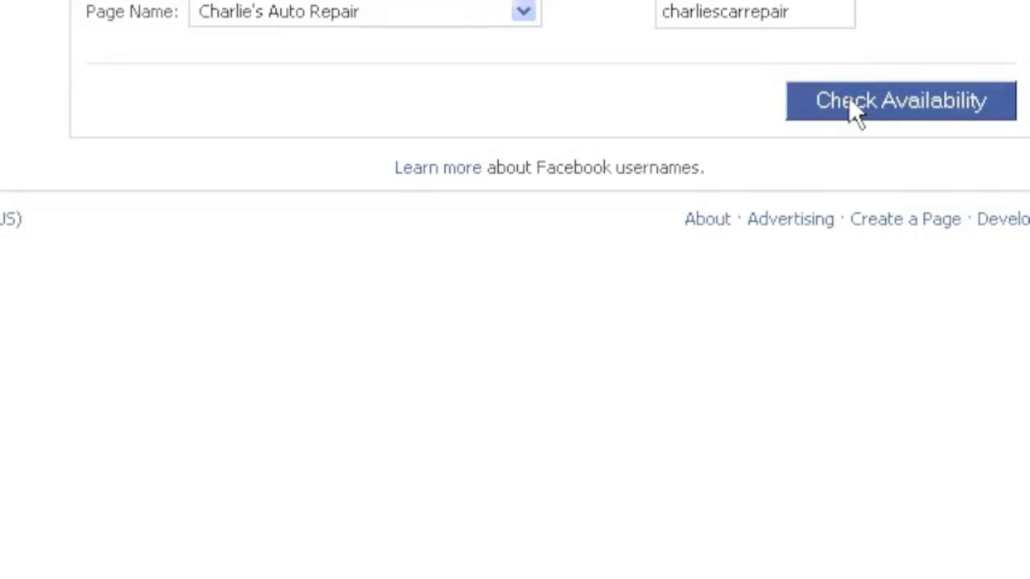
left_click(900, 101)
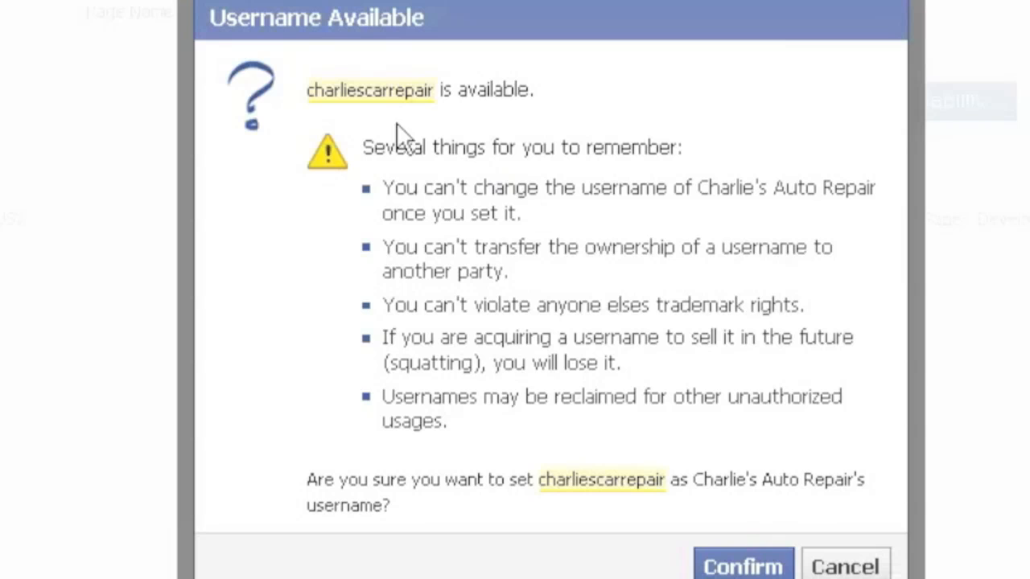
mouse_move(475, 112)
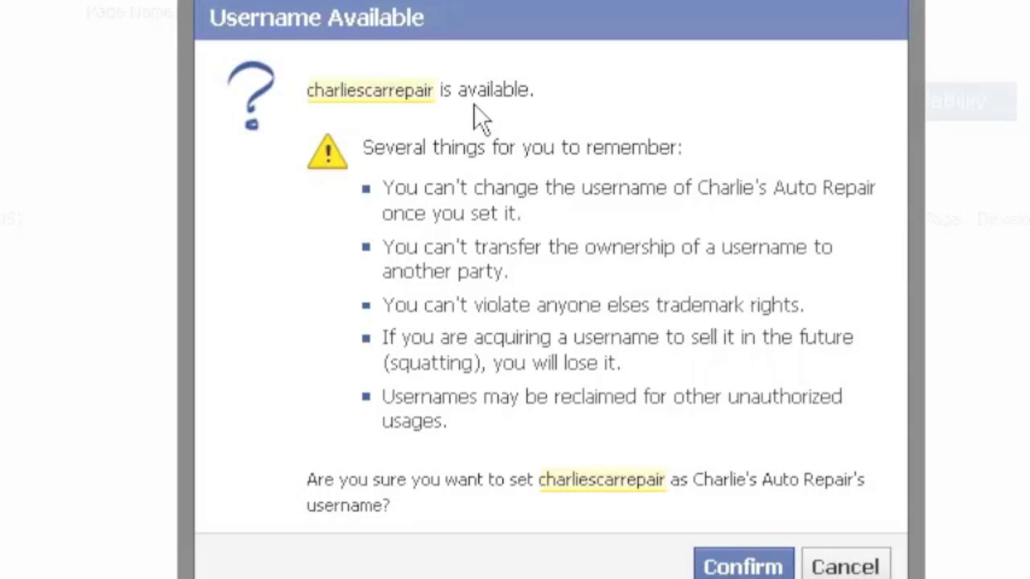
mouse_move(390, 113)
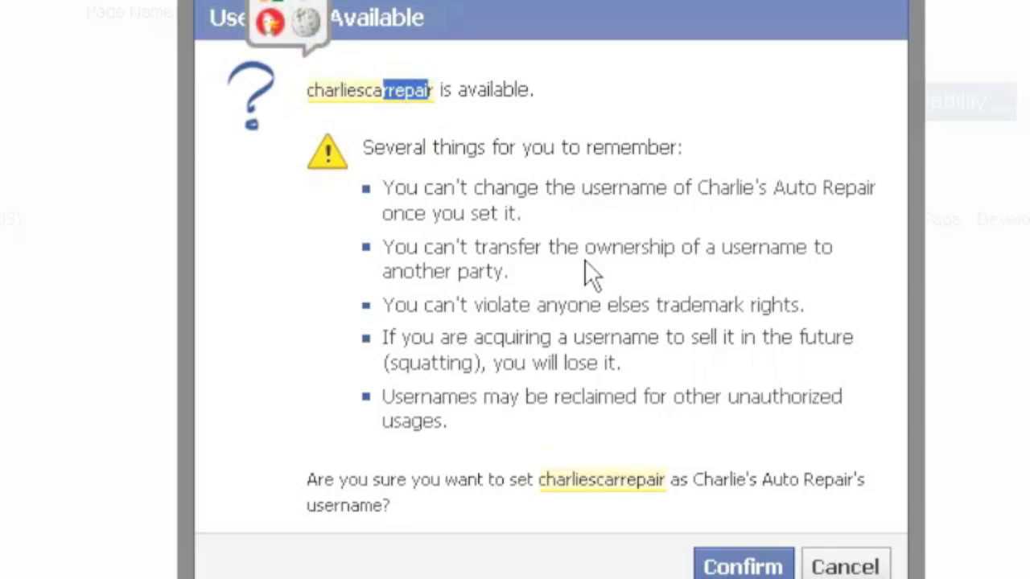
mouse_move(579, 322)
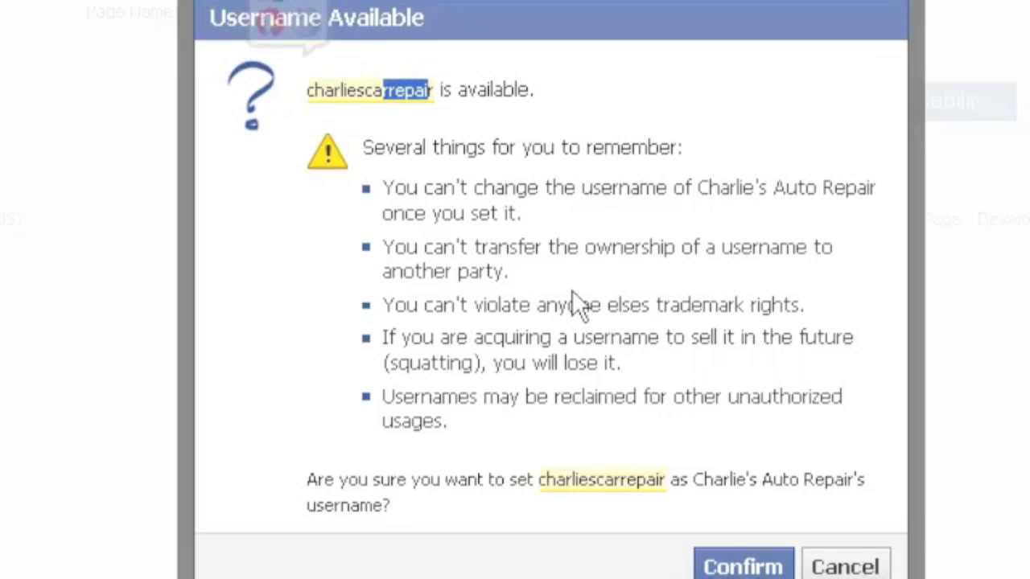
mouse_move(531, 223)
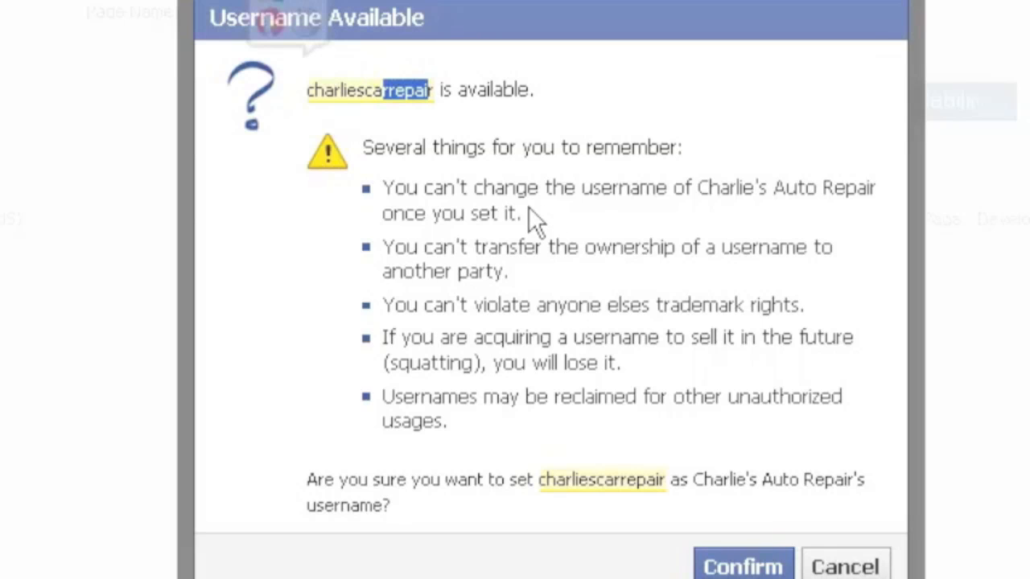
mouse_move(519, 205)
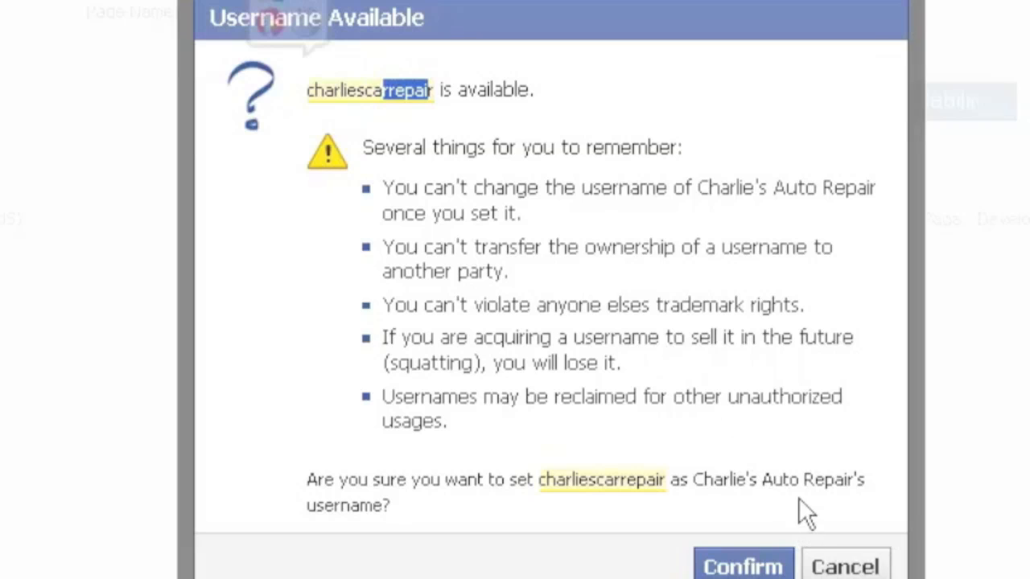
mouse_move(854, 569)
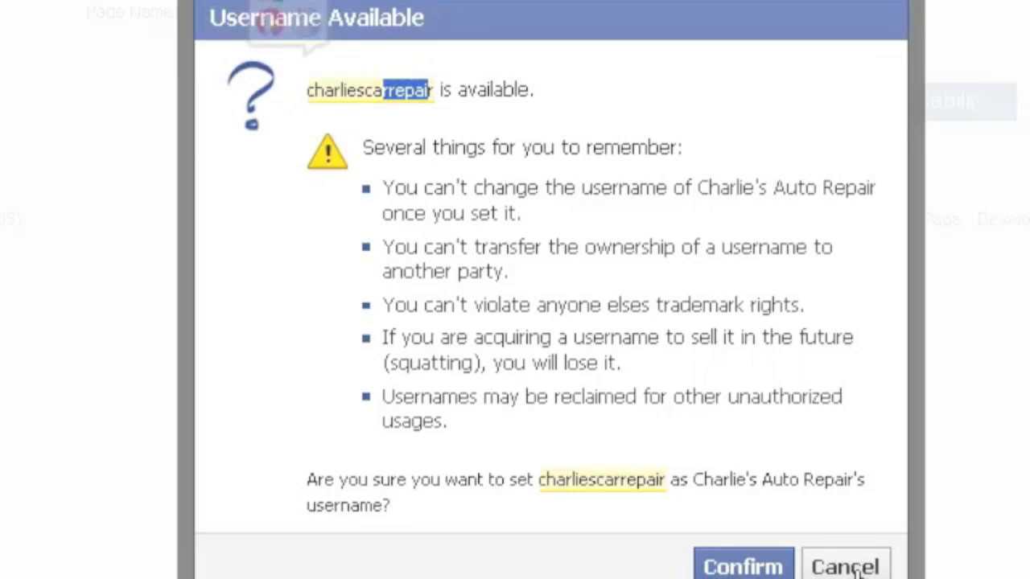